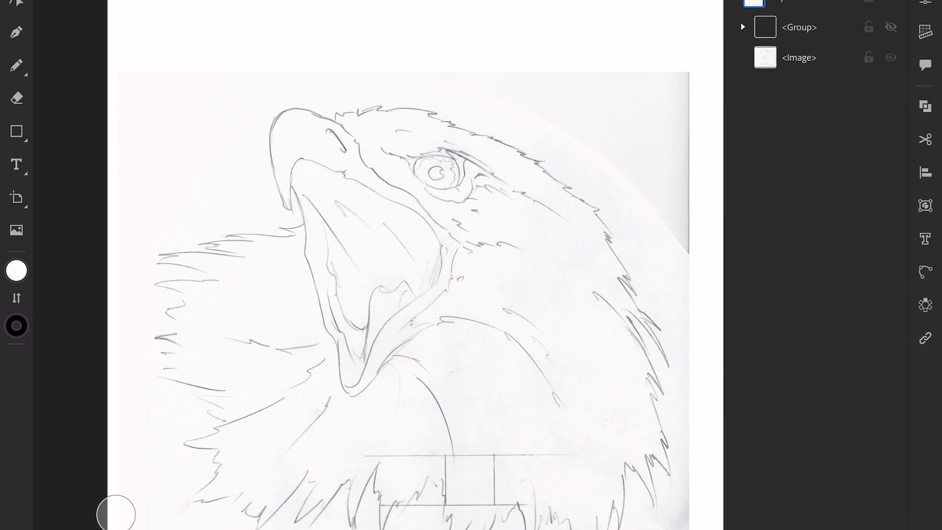
Step: Make the <Group> vector artwork visible and zoom in on the eagle line art and stars
click(891, 28)
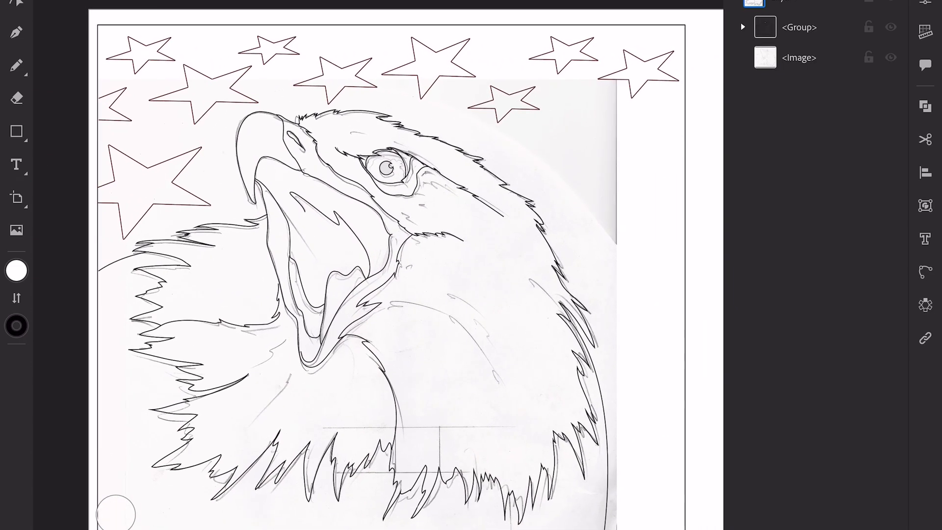
scroll(down, 3)
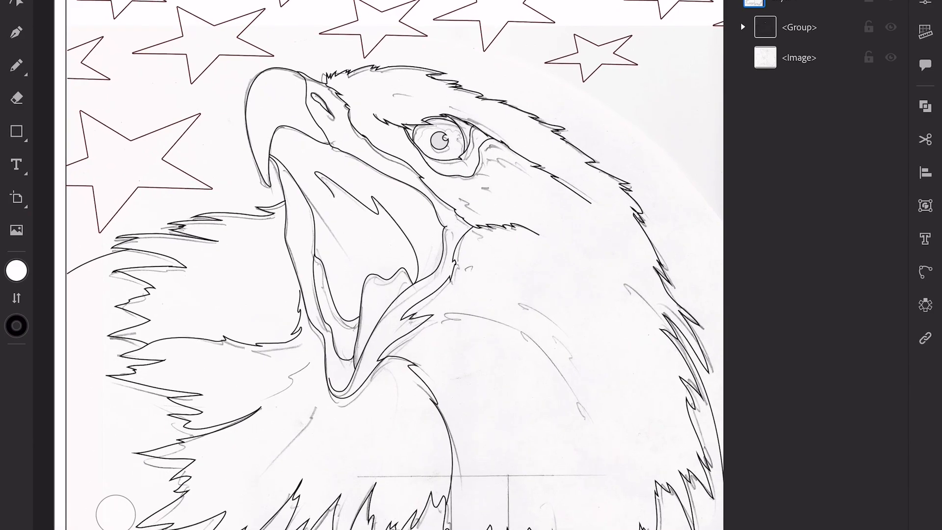
Step: Hide the <Group> vector artwork so only the pencil sketch remains
click(891, 27)
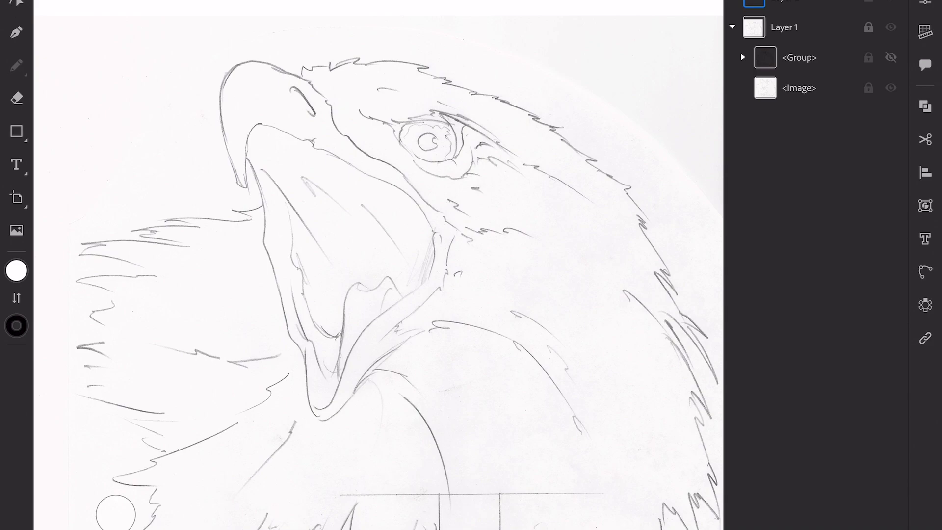
Step: With the Pencil tool at Smoothing 1, draw and discard test strokes along the neck and below the beak
click(17, 66)
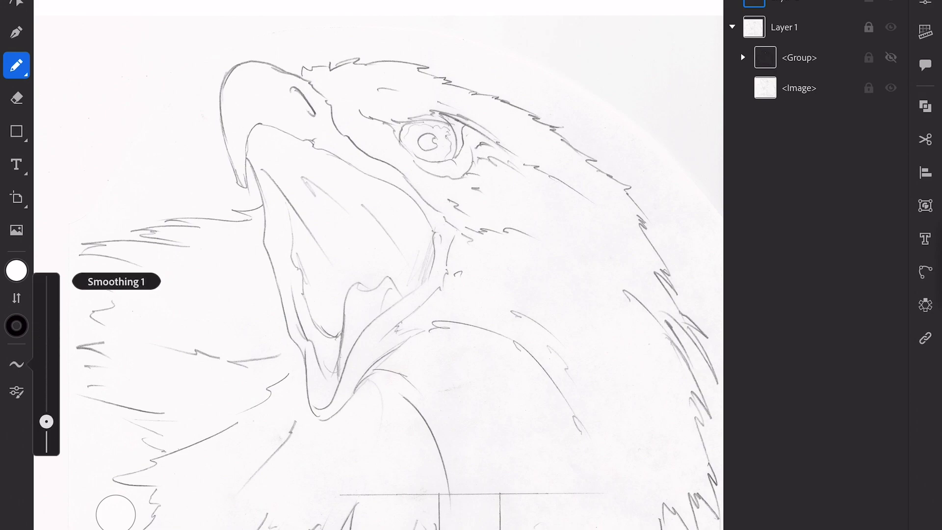
drag(46, 421, 46, 398)
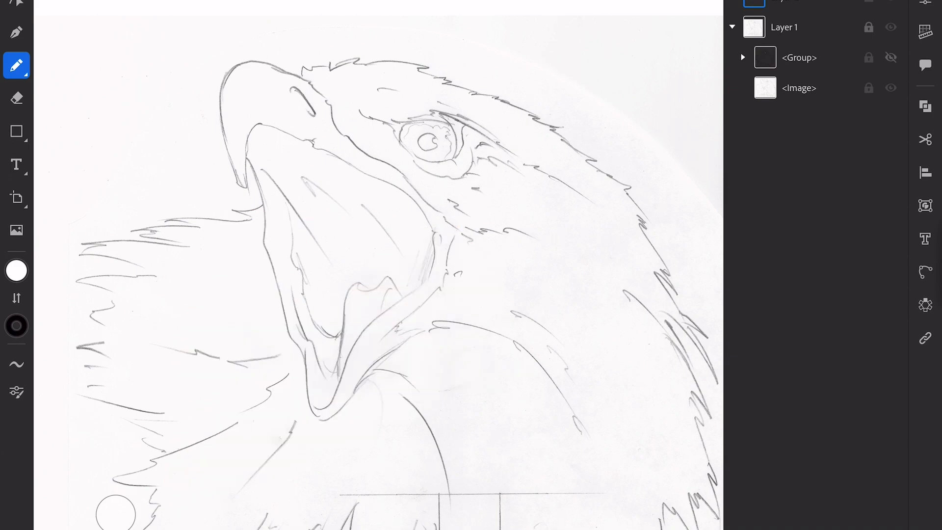
drag(283, 462, 218, 498)
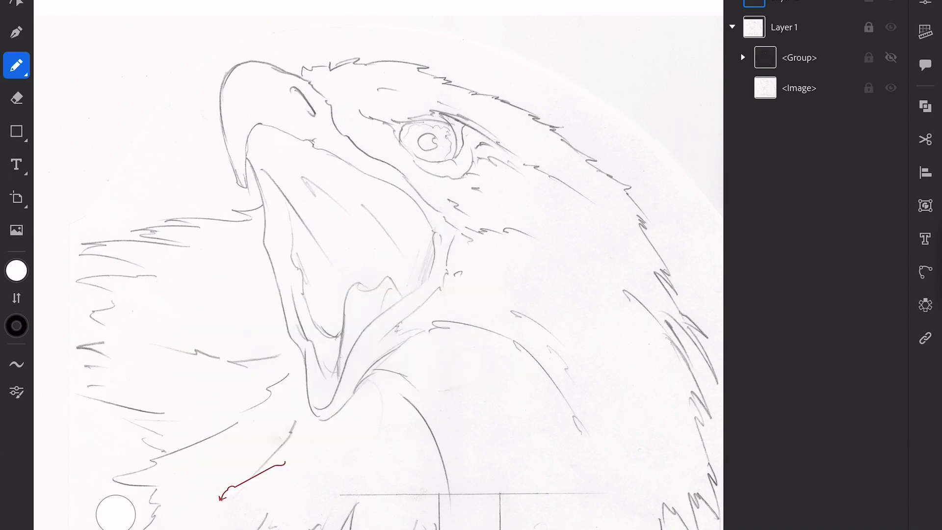
drag(221, 483, 520, 365)
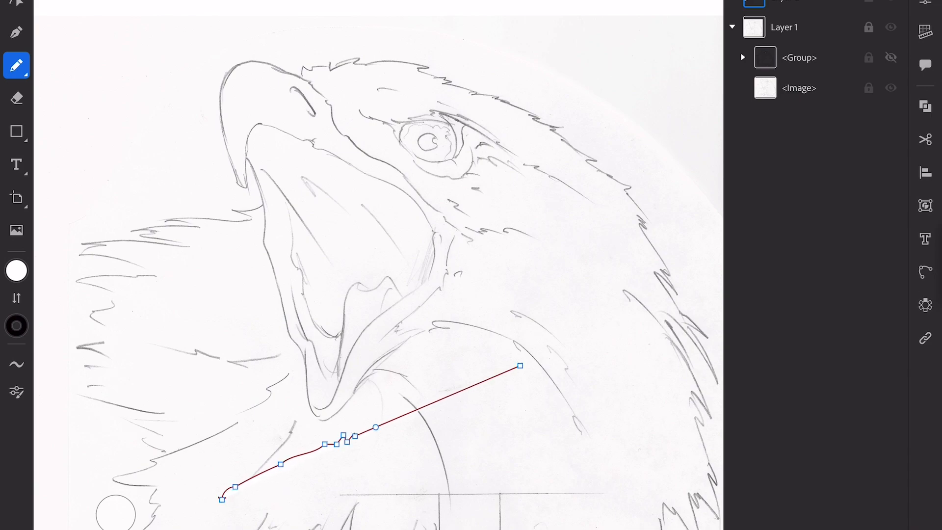
click(17, 364)
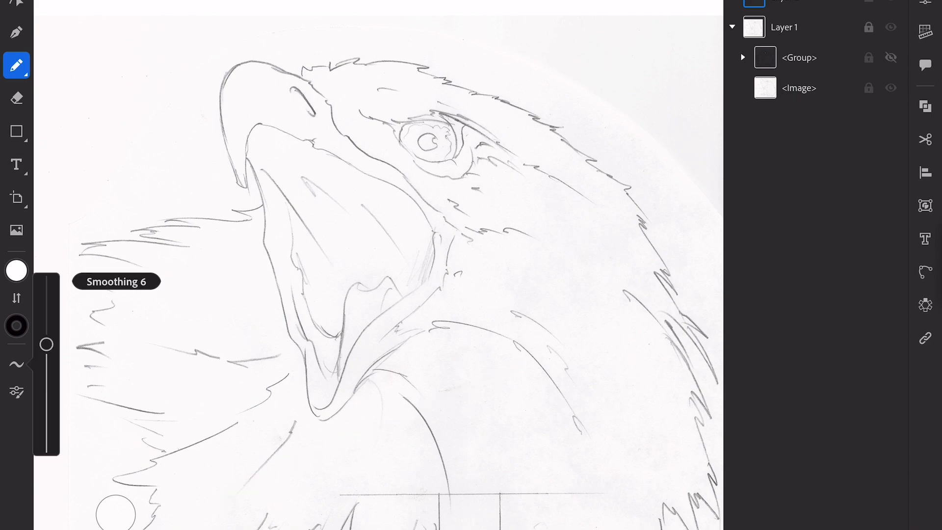
drag(192, 472, 223, 438)
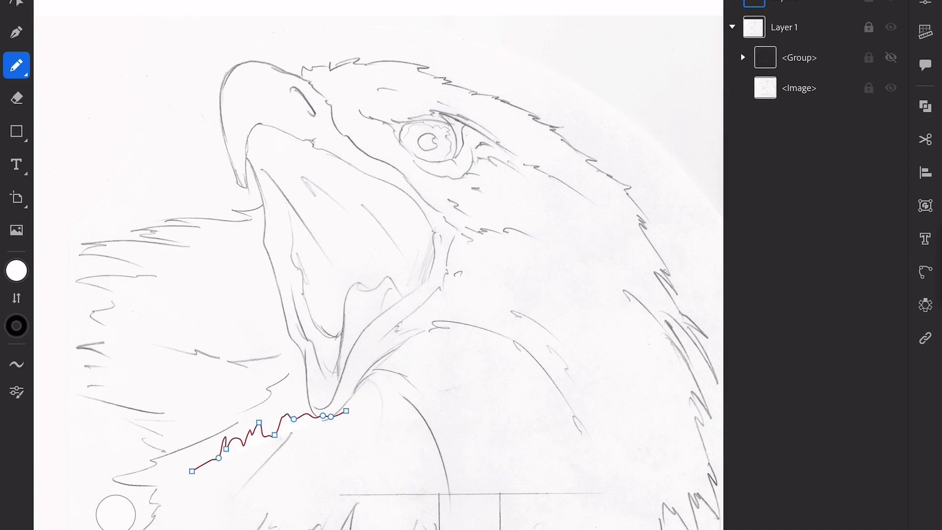
Step: Set the Pencil tool's Smoothing to 2
click(17, 365)
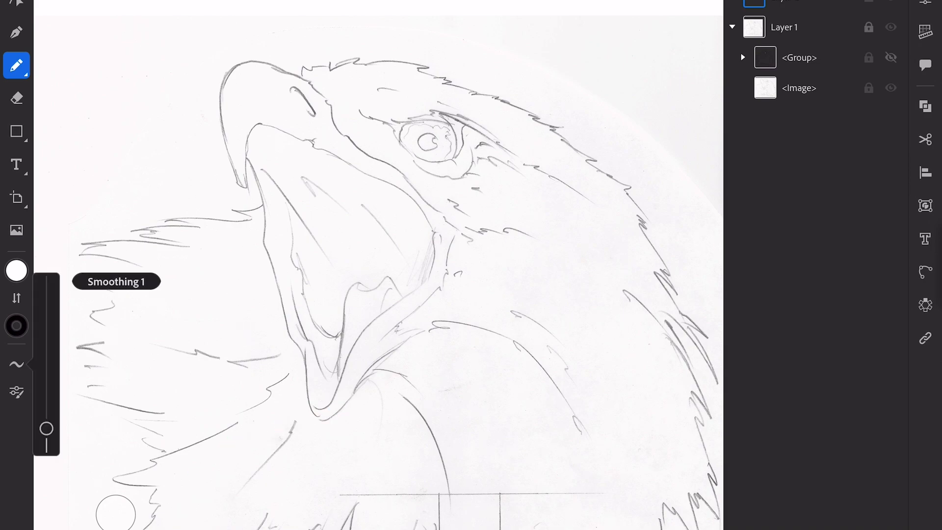
drag(47, 430, 46, 409)
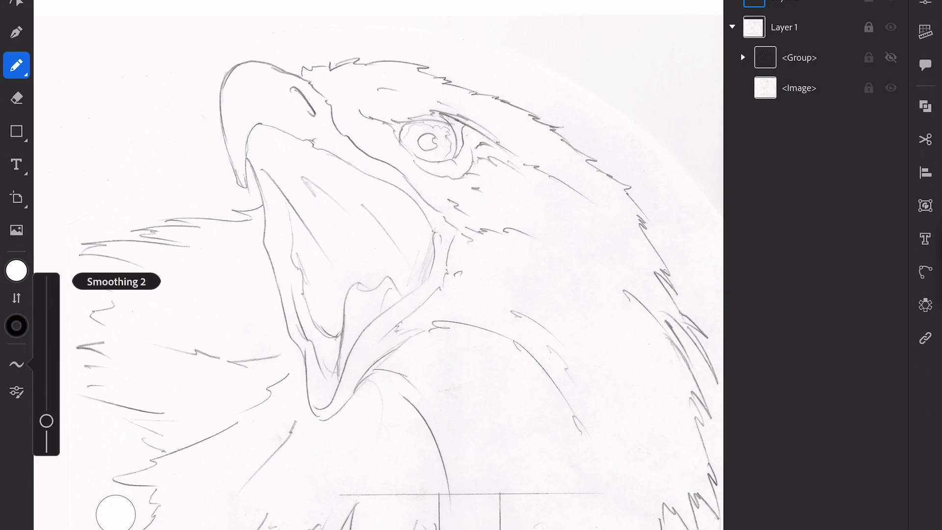
click(16, 270)
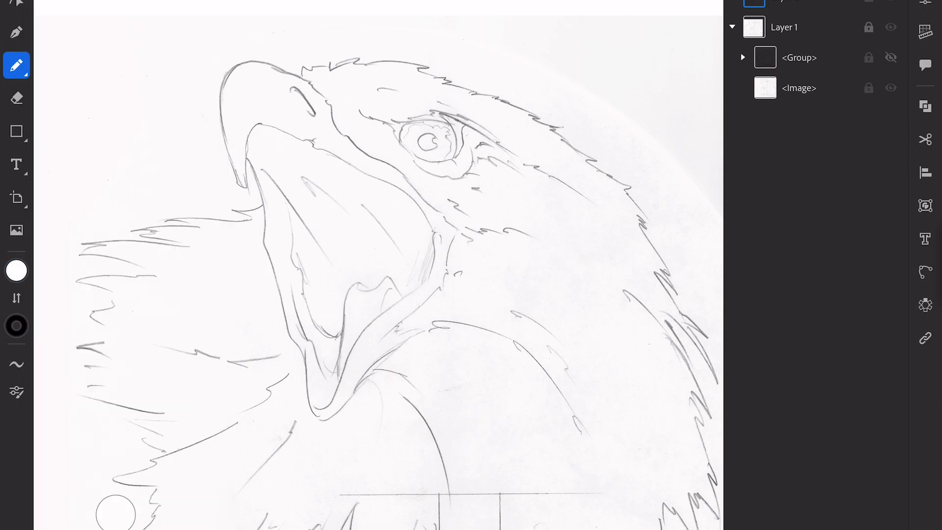
Step: With no fill, trace the jagged feather outline running down the eagle's throat
click(16, 271)
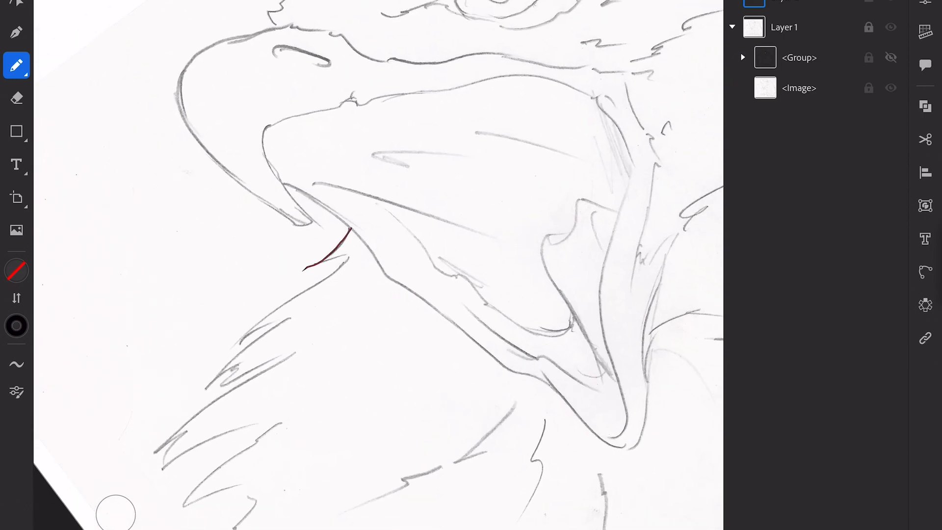
drag(349, 231, 234, 355)
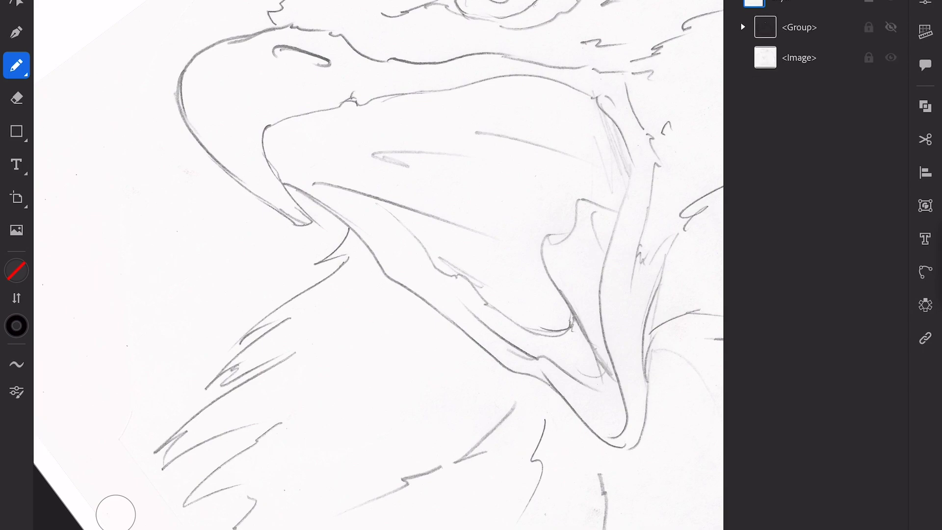
click(17, 271)
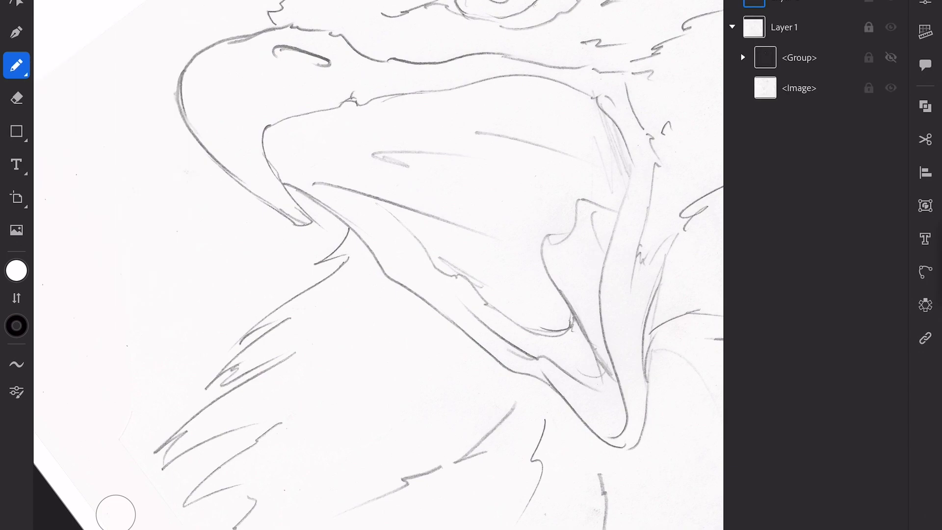
drag(250, 322, 352, 234)
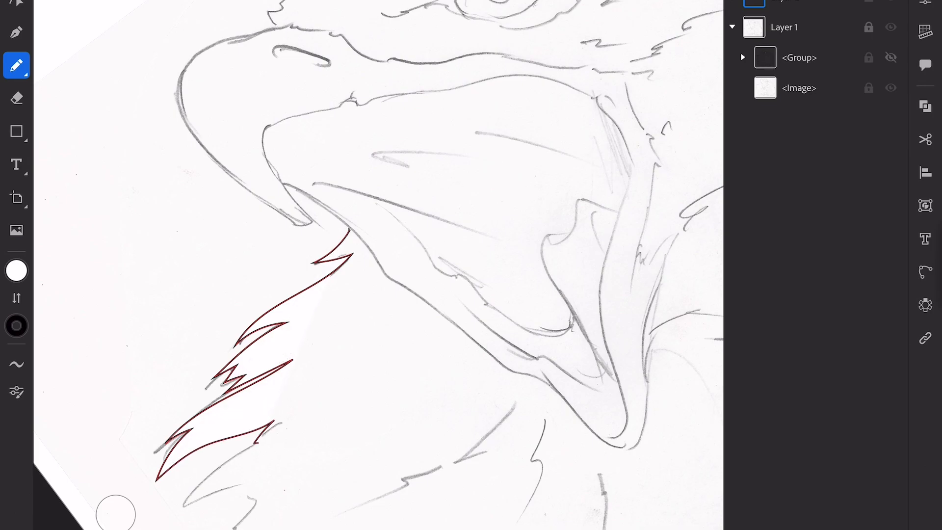
Step: With no fill, trace the feather outlines along the bottom of the neck
click(17, 271)
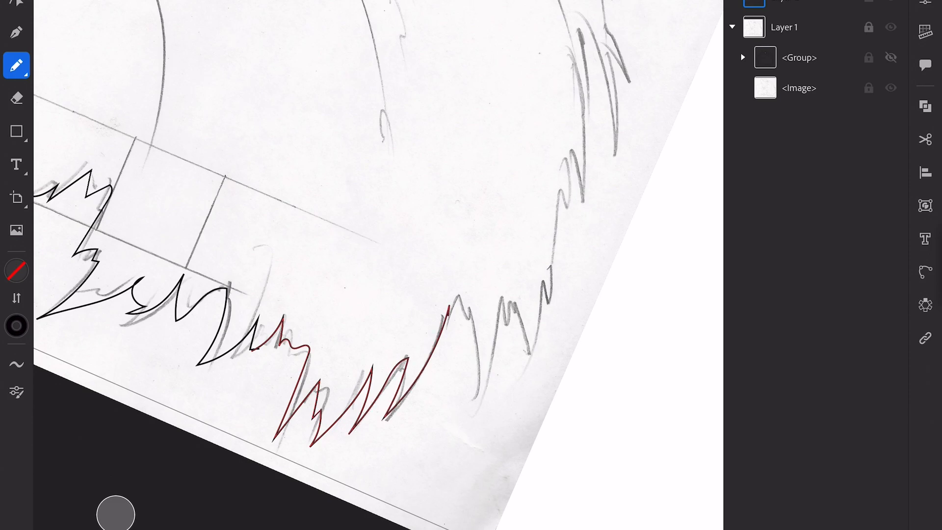
drag(447, 306, 558, 241)
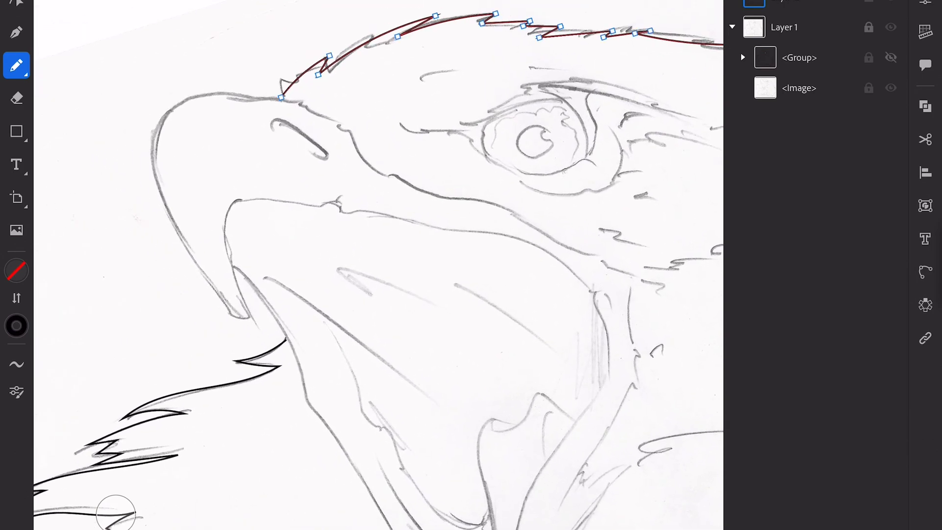
Step: At Smoothing 5, draw the hooked upper beak with Pen curves, then return to the Pencil
click(17, 363)
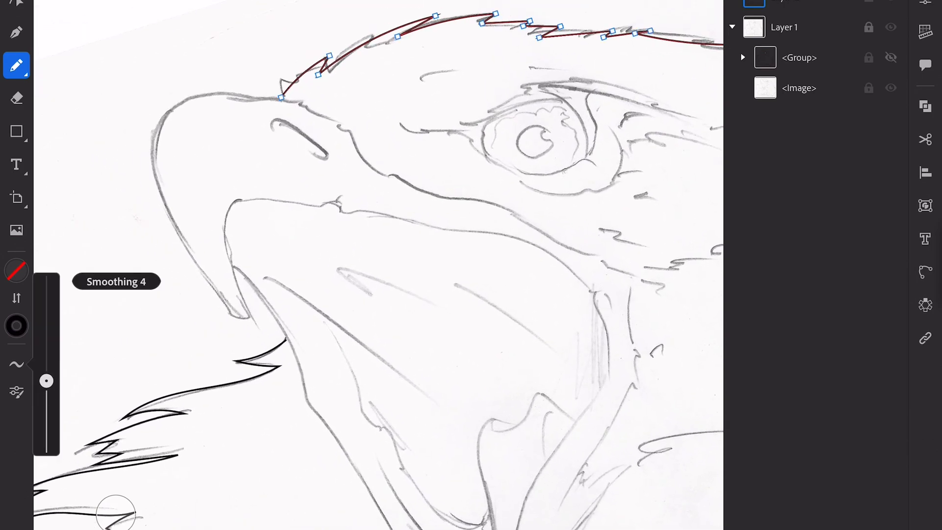
drag(46, 381, 46, 371)
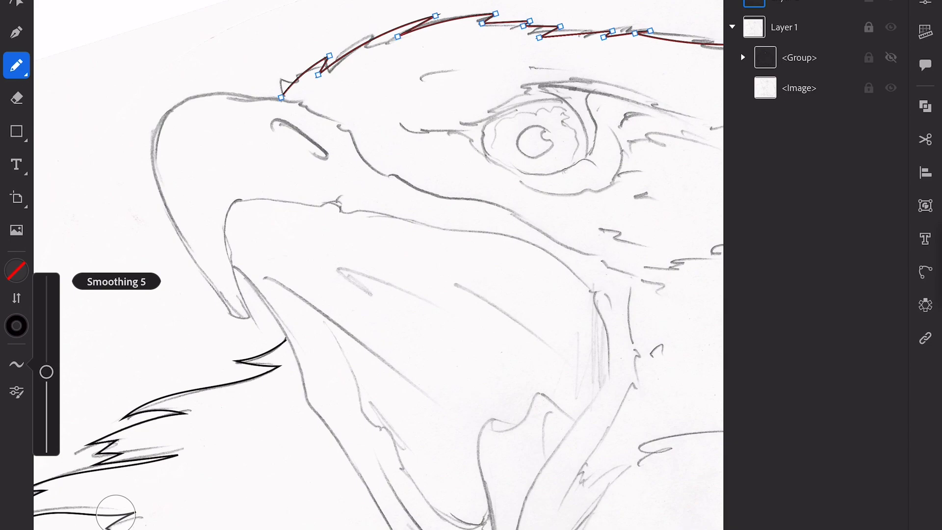
click(16, 32)
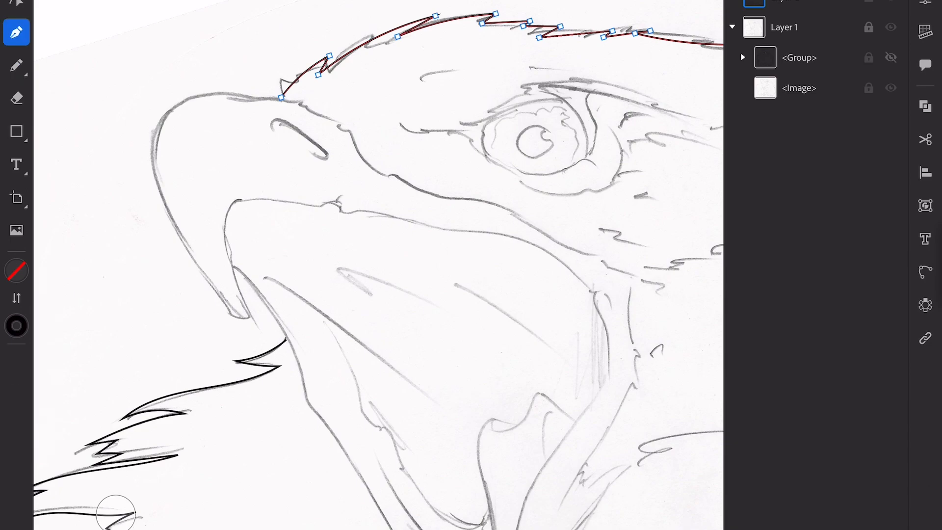
drag(280, 97, 160, 118)
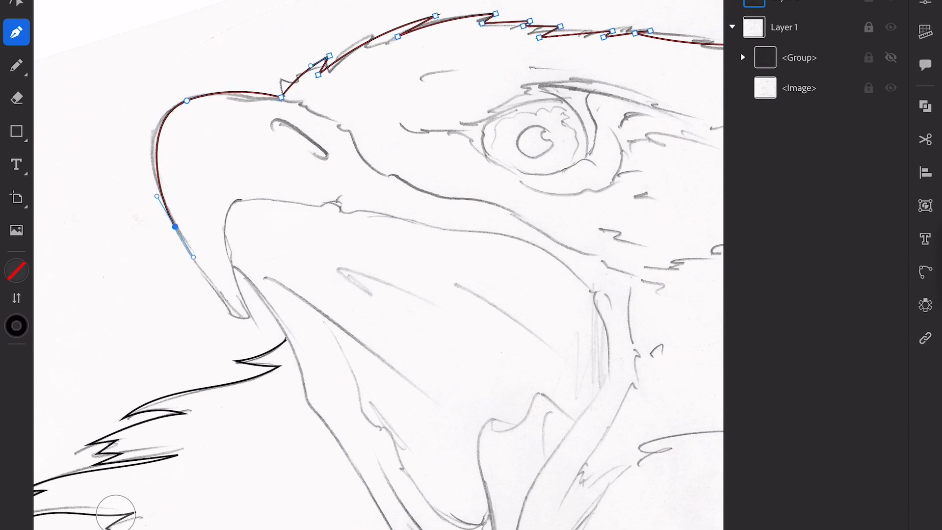
drag(177, 226, 247, 317)
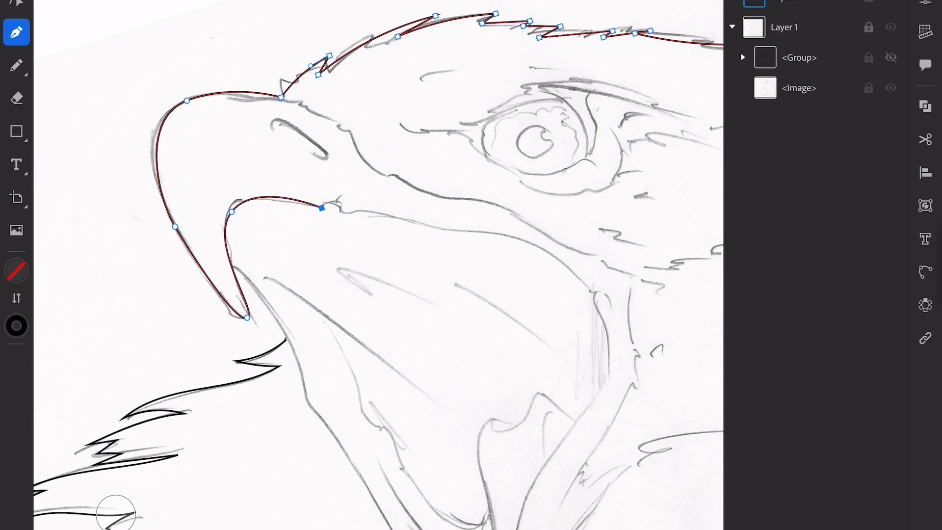
click(17, 66)
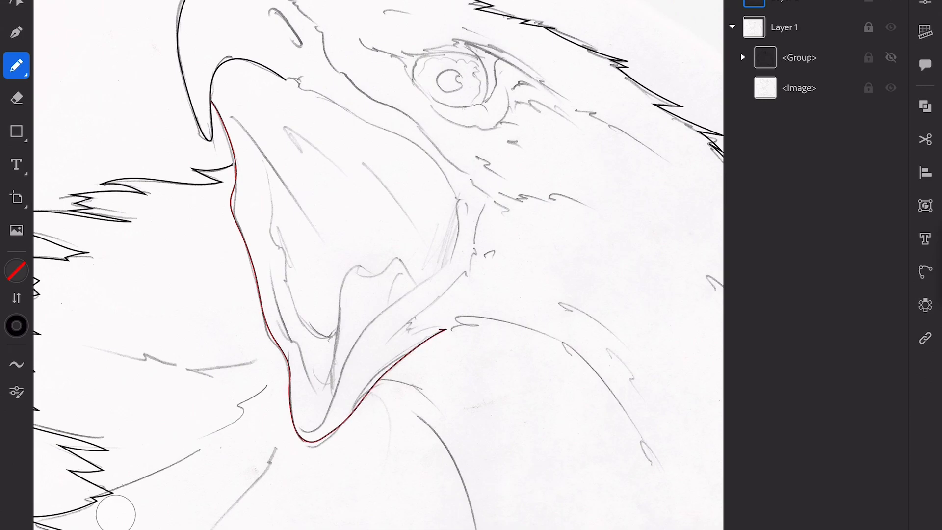
drag(439, 330, 490, 207)
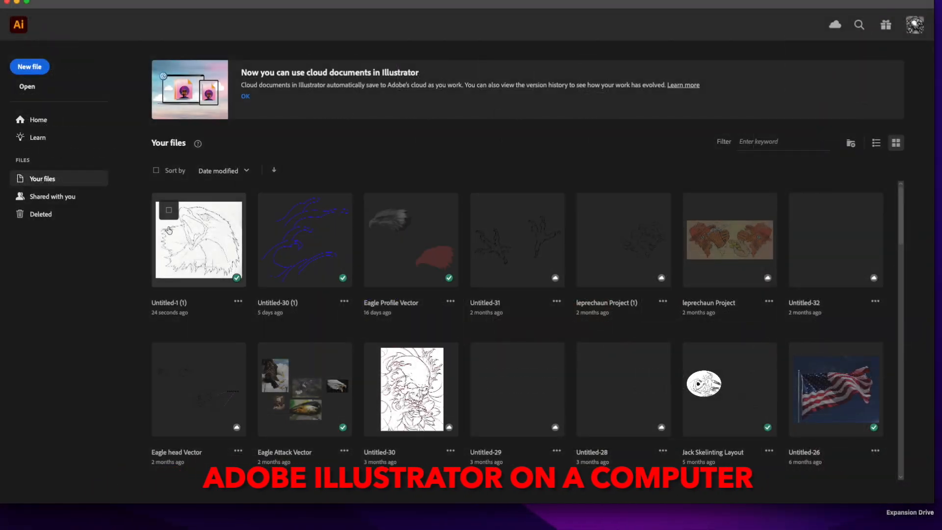
mouse_move(265, 263)
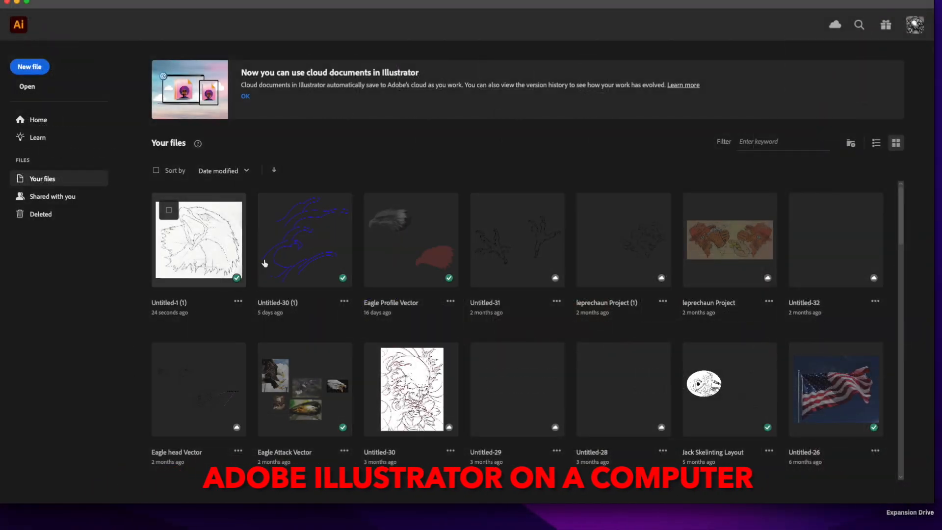
mouse_move(312, 31)
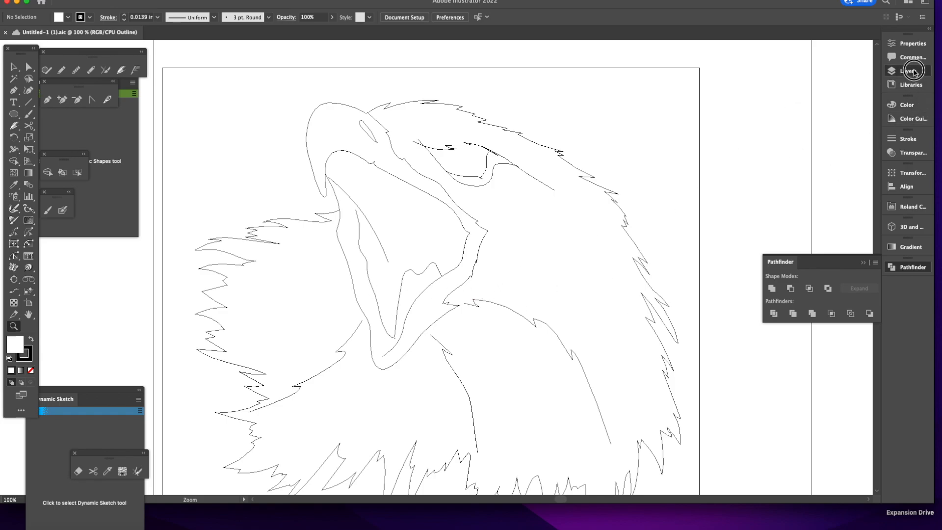
Step: Show the Layers panel with the eagle document's two layers
click(911, 71)
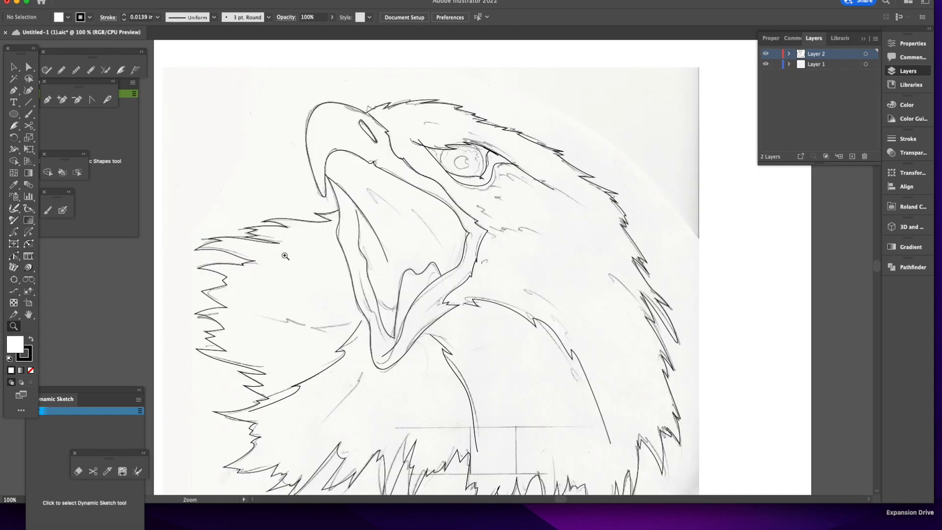
mouse_move(523, 252)
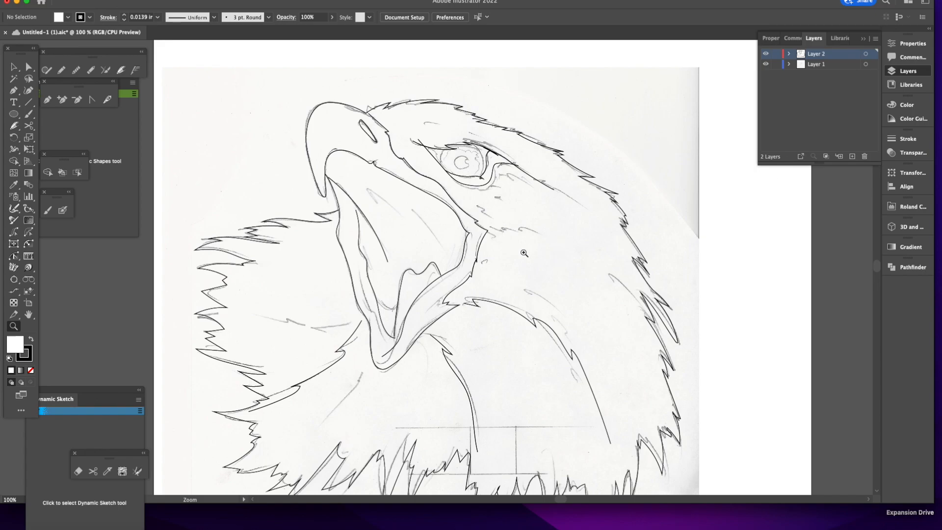
mouse_move(431, 146)
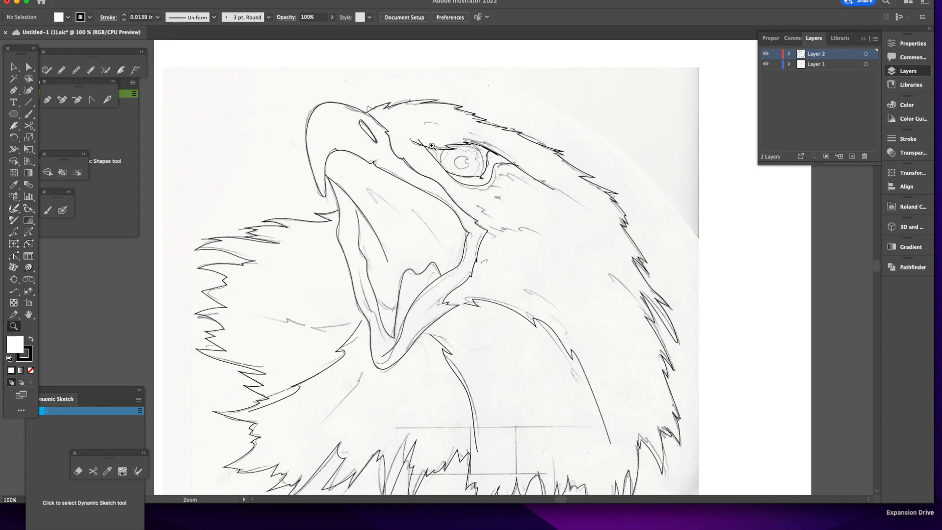
Step: Zoom in close on the eagle's eye and brow paths
drag(431, 145, 521, 224)
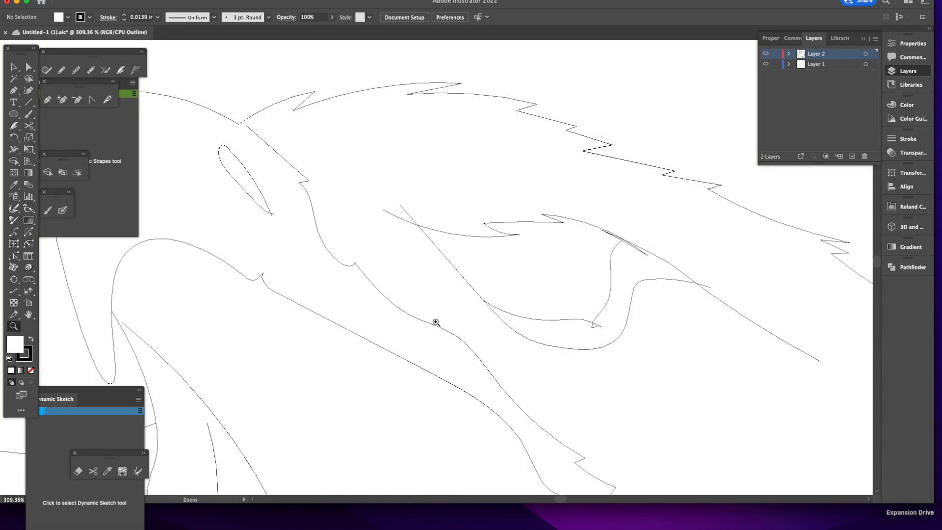
mouse_move(42, 69)
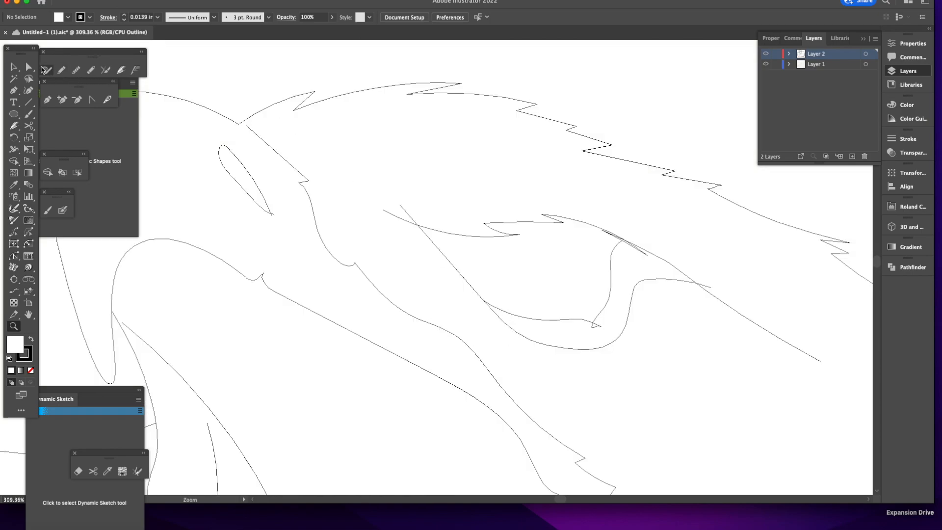
Step: With Direct Selection, move the eye-curve anchor onto the junction and smooth its handles
click(27, 67)
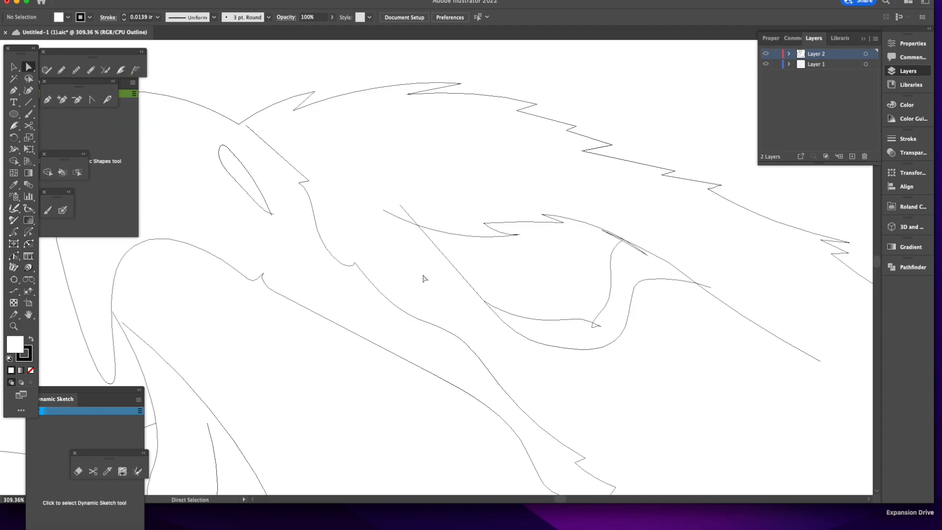
click(12, 326)
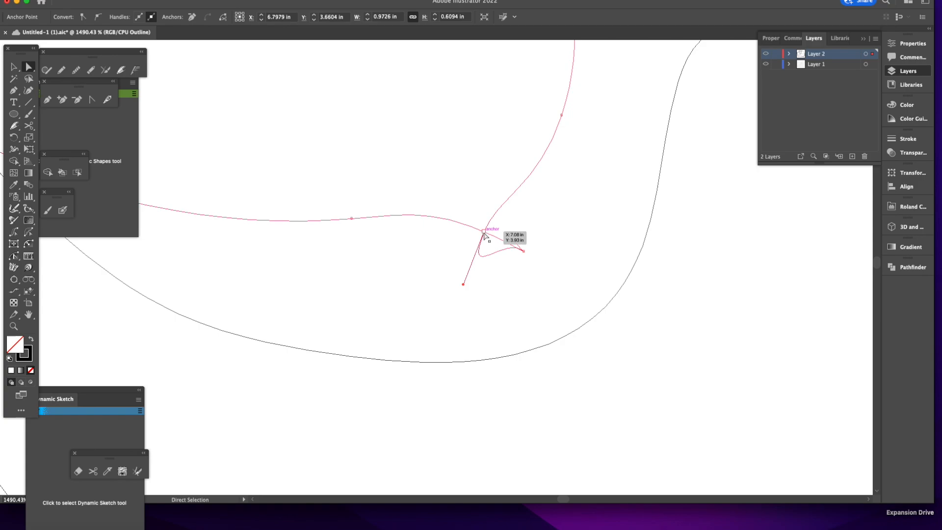
drag(487, 232, 496, 216)
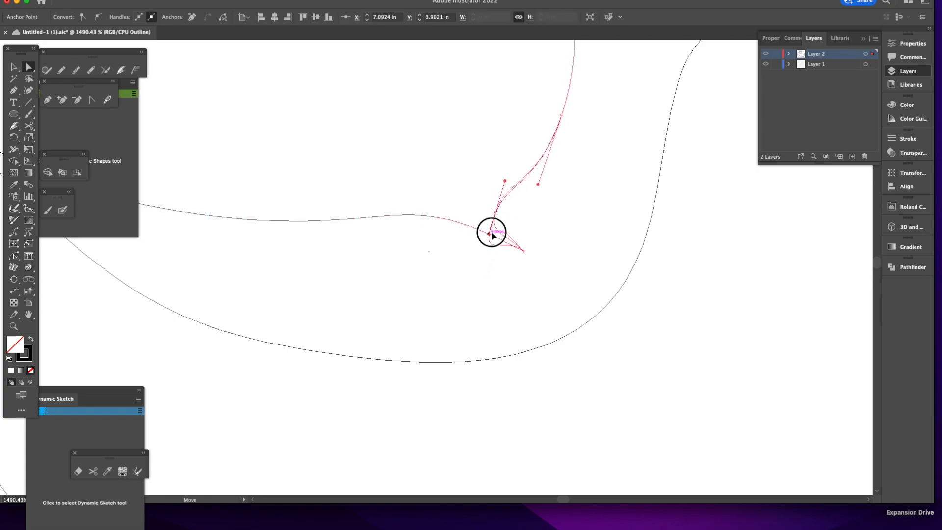
drag(492, 234, 490, 213)
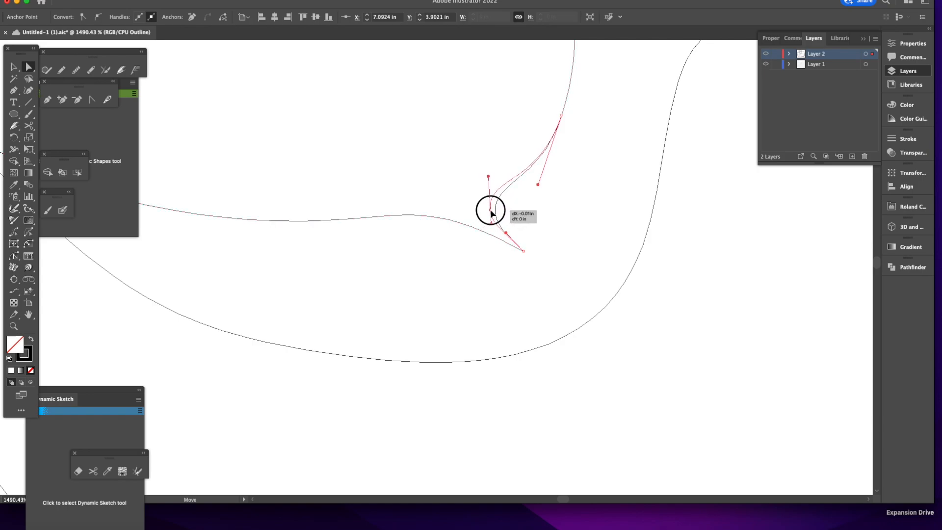
drag(487, 213, 495, 177)
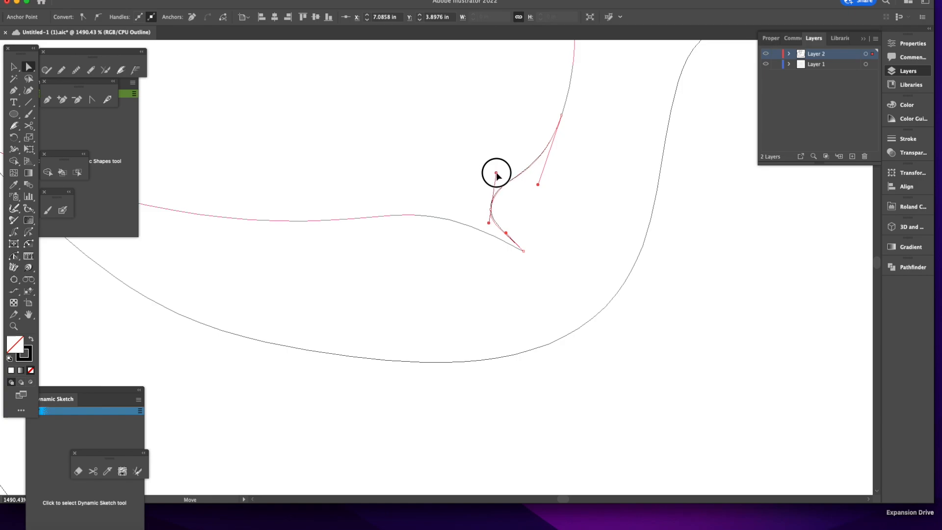
drag(497, 176, 515, 230)
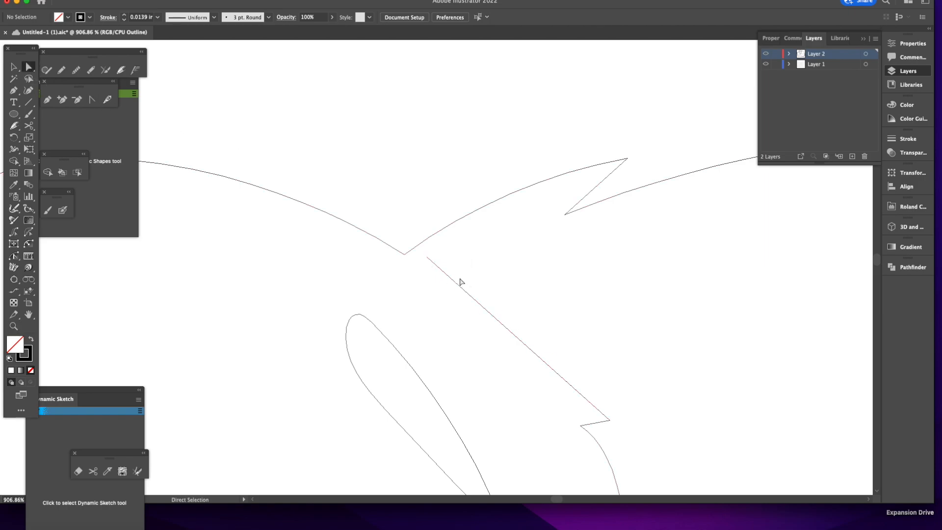
Step: Snap the brow line's end onto the upper curve's anchor point
drag(427, 258, 403, 258)
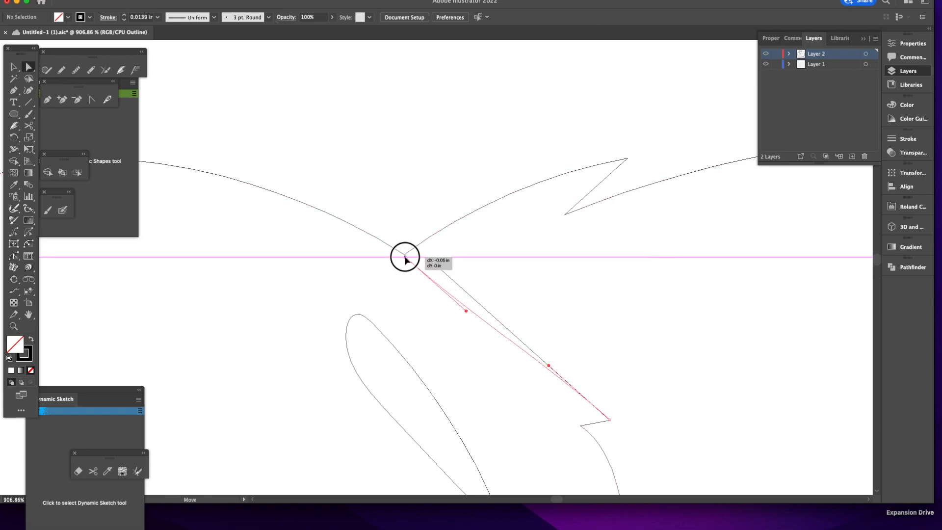
drag(406, 258, 515, 311)
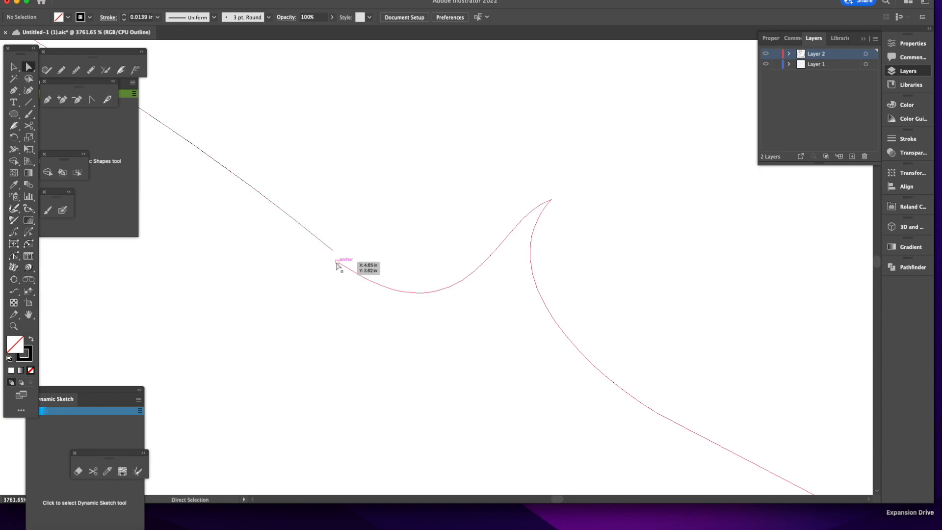
Step: Drag the straight line's endpoint onto the feather curve's start anchor and deselect
drag(337, 264, 347, 264)
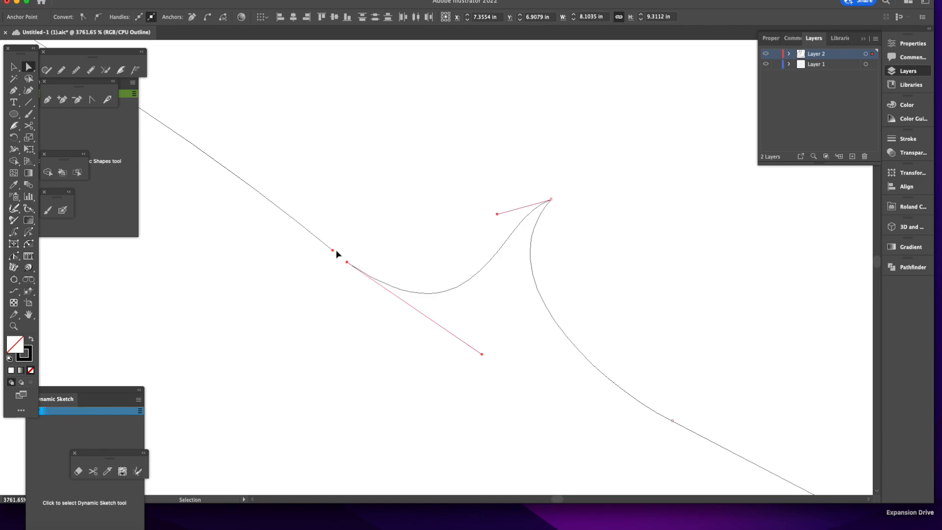
click(338, 250)
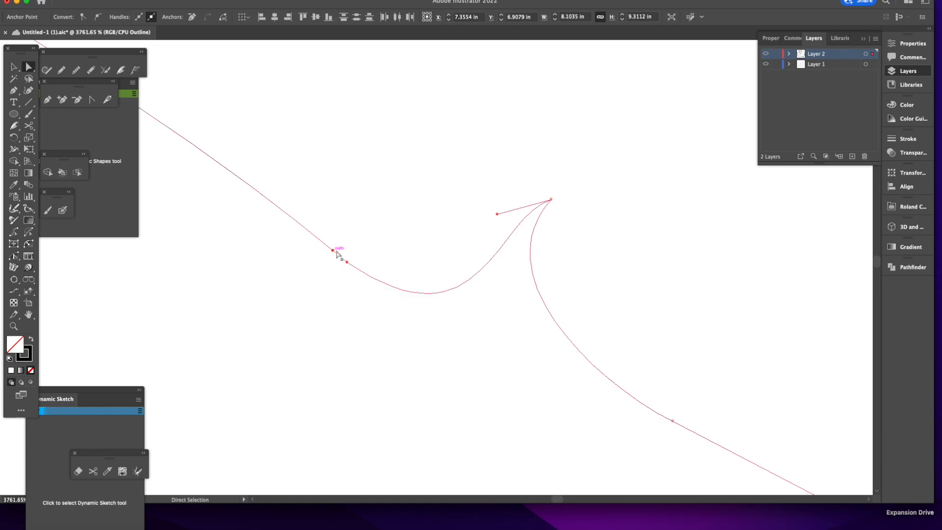
click(396, 306)
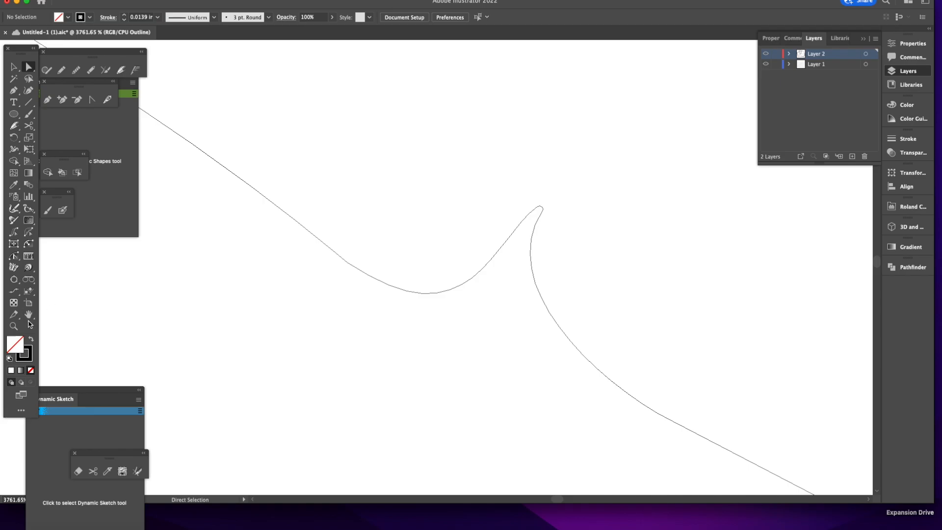
click(13, 326)
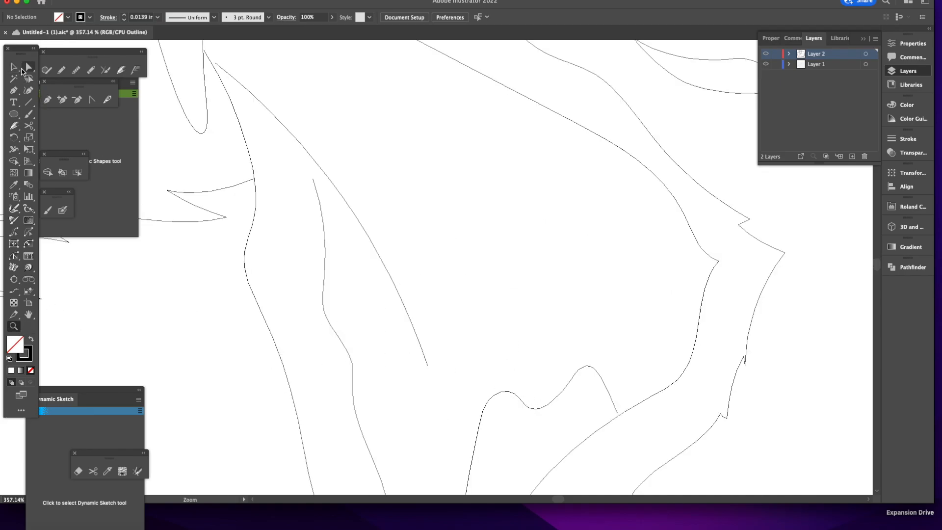
Step: Drag the feather curve's end anchor and handles so it ends cleanly on the long diagonal line
drag(318, 180, 323, 279)
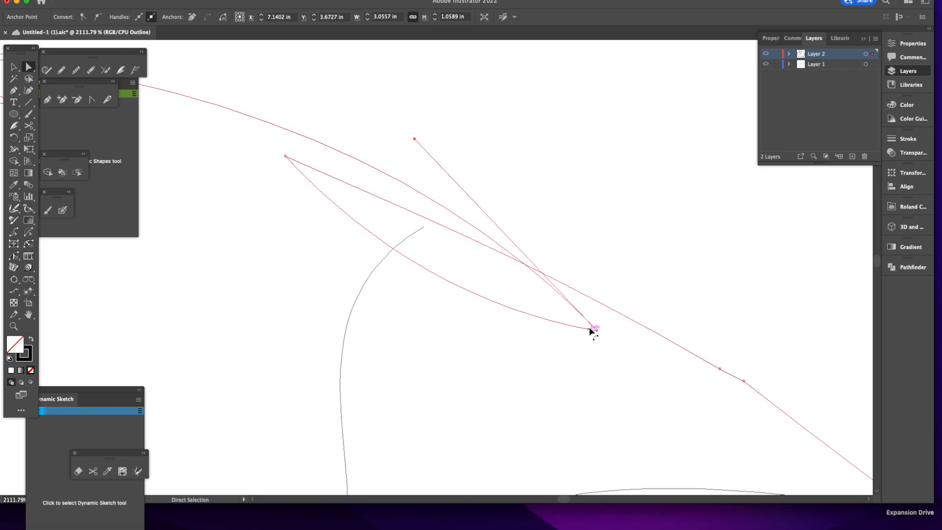
drag(592, 330, 498, 283)
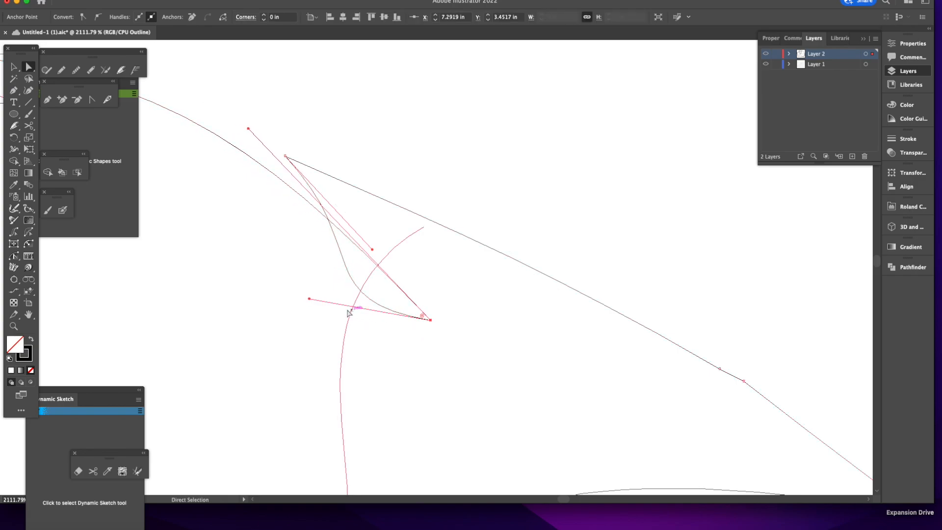
drag(350, 312, 447, 278)
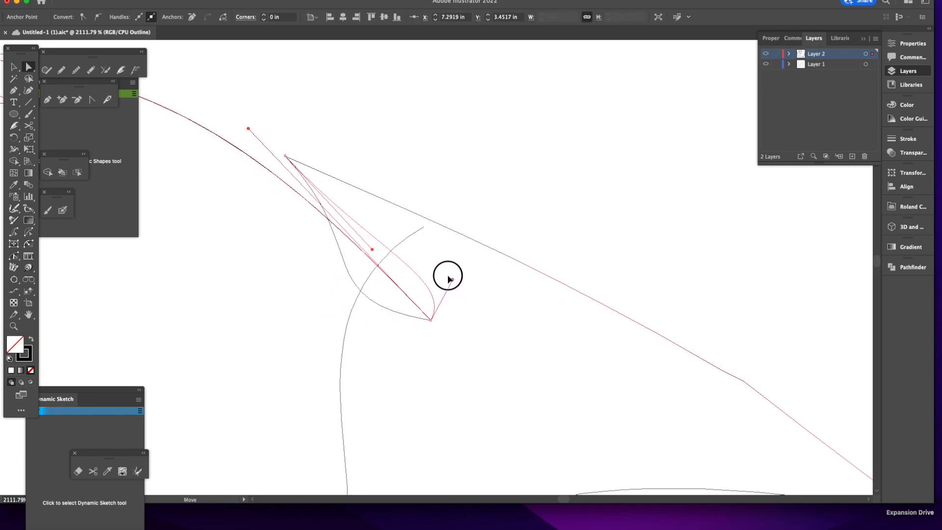
drag(448, 276, 340, 165)
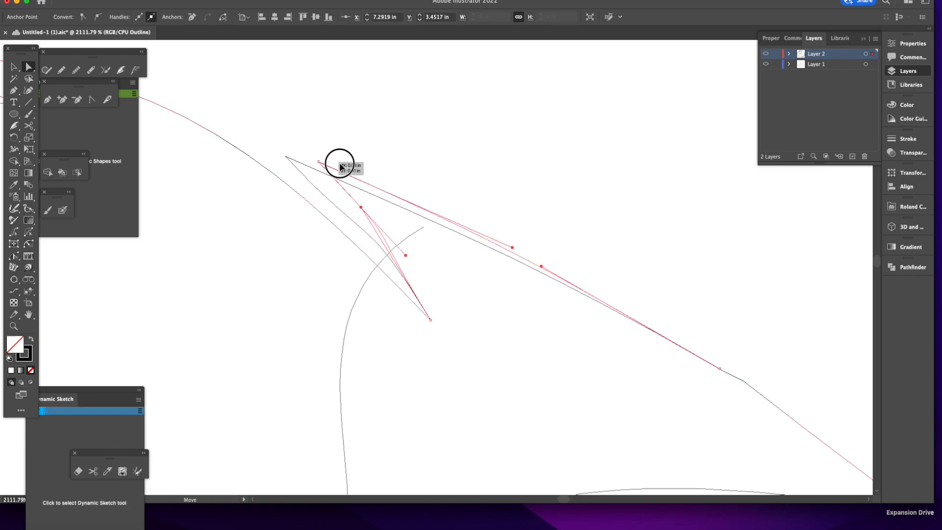
click(483, 341)
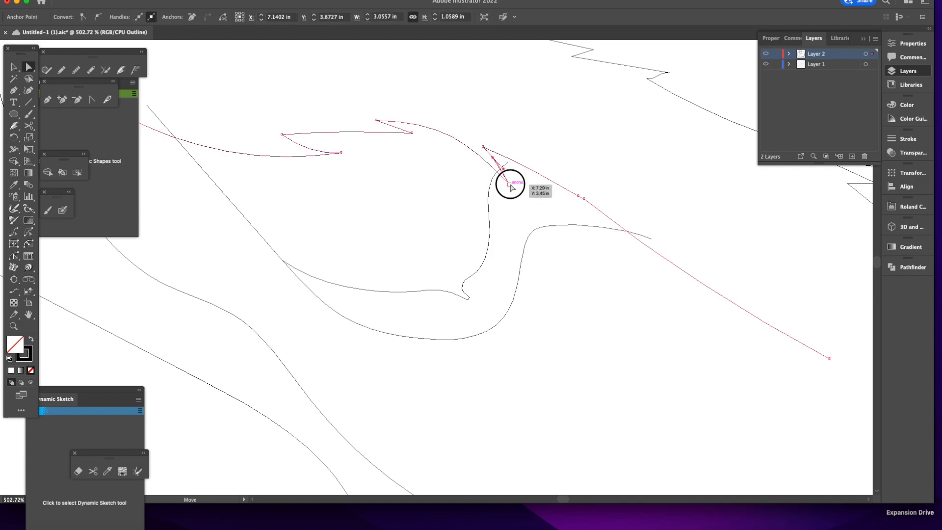
drag(509, 184, 475, 139)
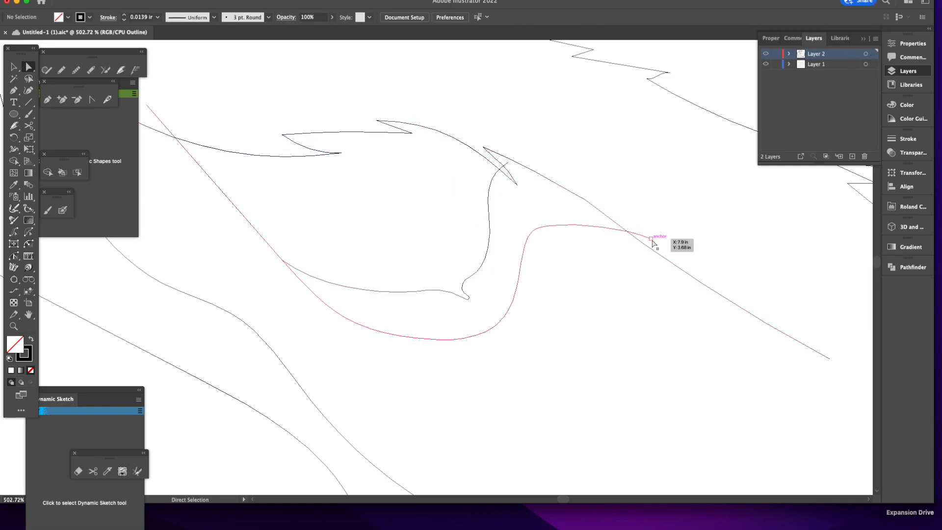
Step: Extend the curve beneath the eye just past the diagonal line, then view the whole head
click(654, 243)
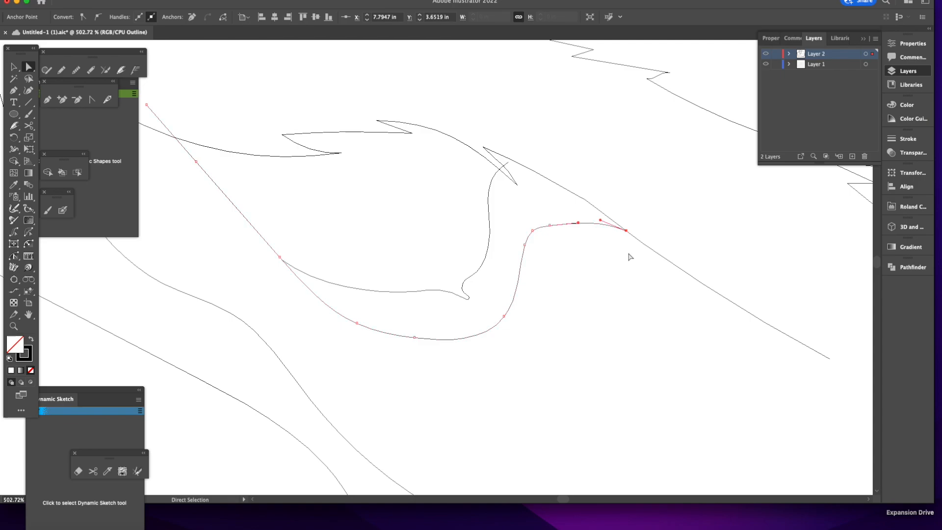
drag(625, 229, 650, 237)
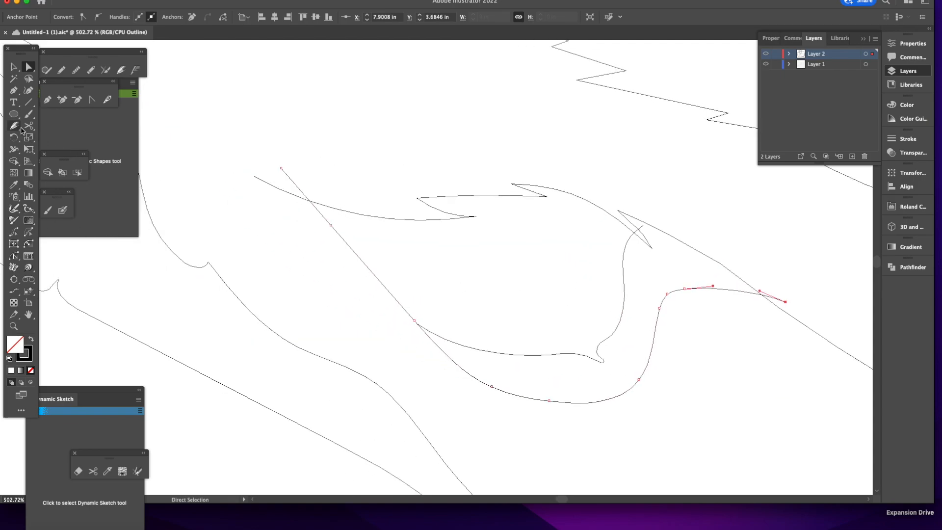
click(29, 125)
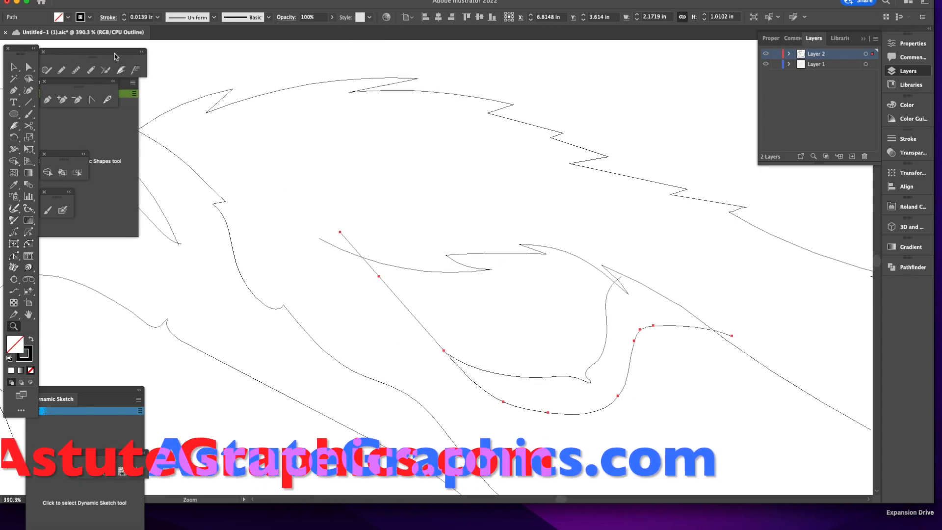
mouse_move(122, 71)
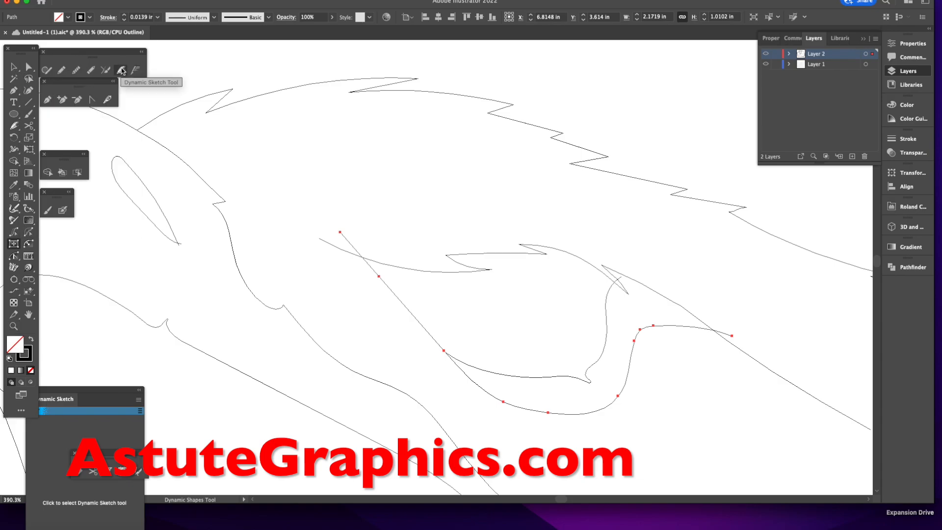
mouse_move(122, 69)
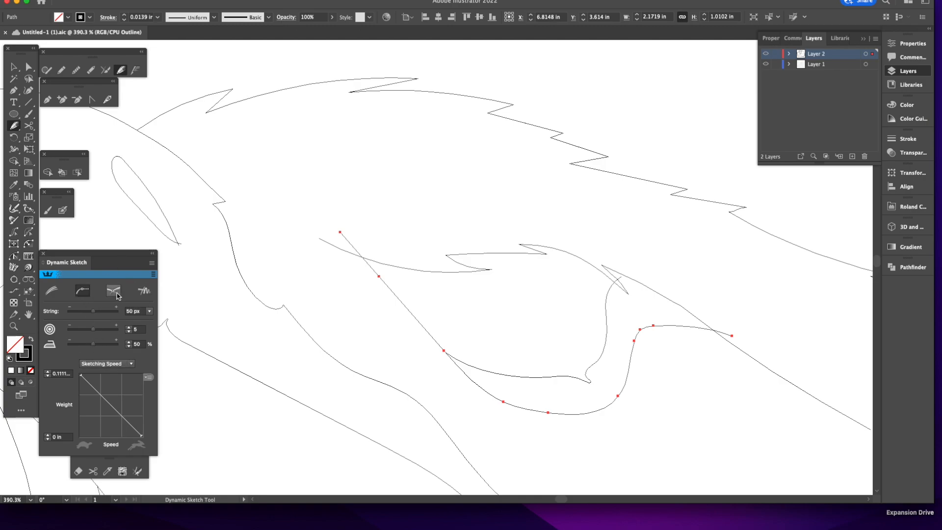
Step: Trim the curve's overhang with Dynamic Sketch so it stops on the diagonal, then return to 100% view
click(114, 291)
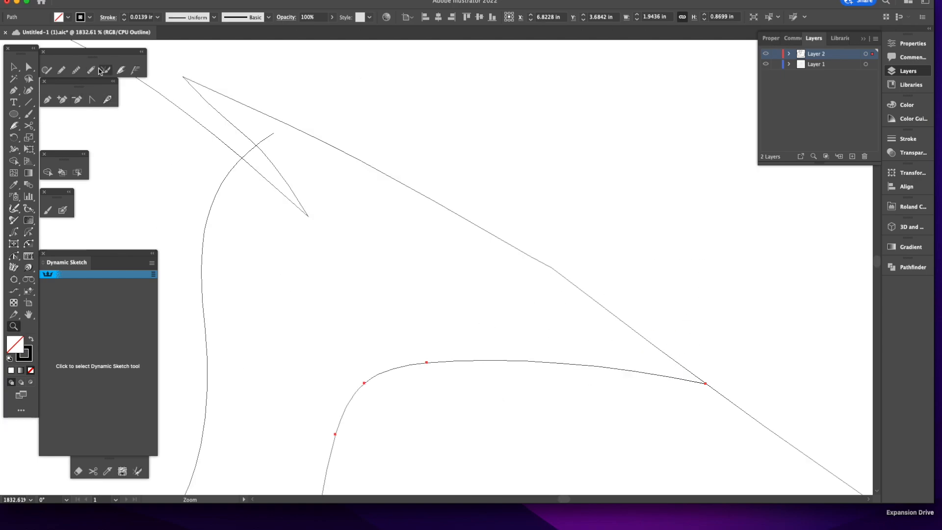
click(120, 71)
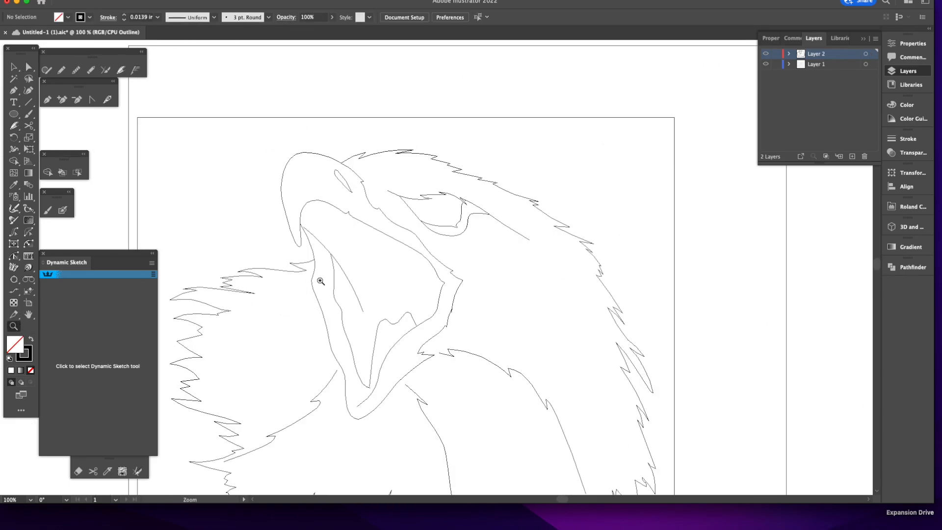
mouse_move(390, 240)
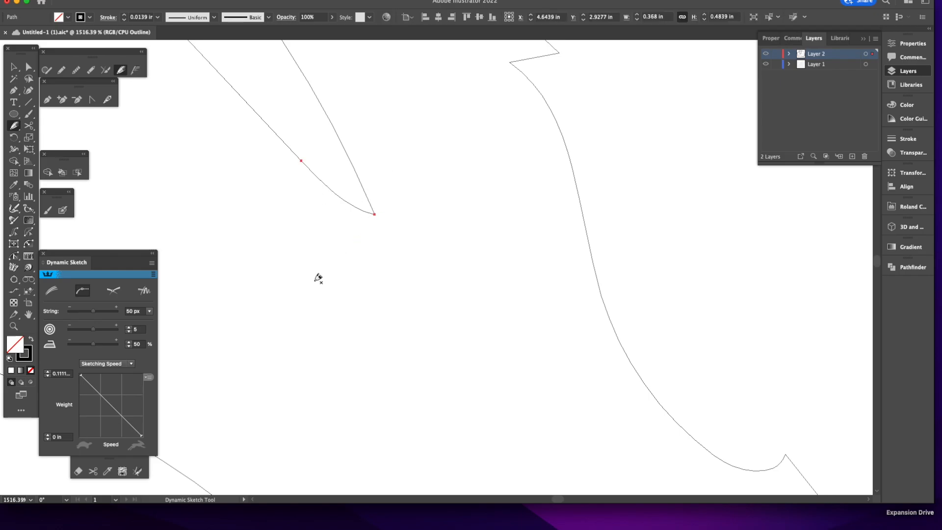
mouse_move(20, 329)
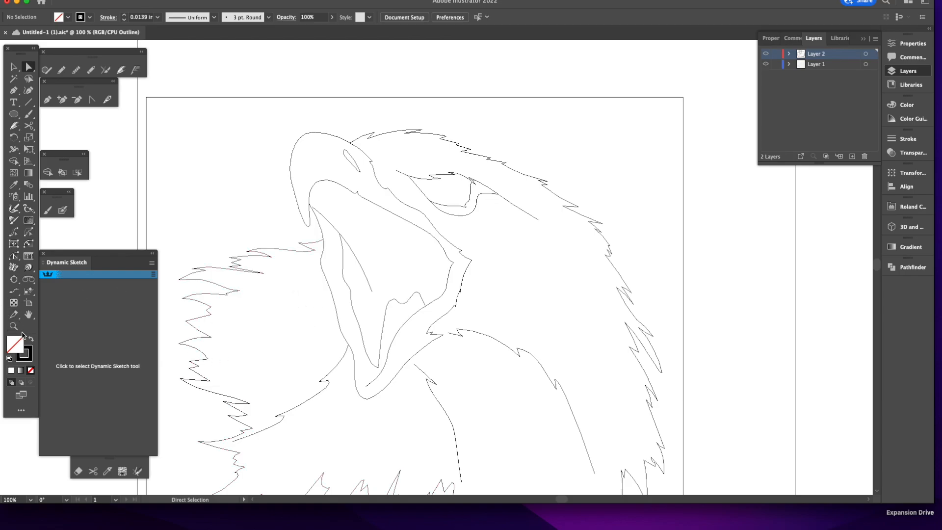
Step: Refine the sharp line tip with Dynamic Sketch and view the full head at 100%
click(12, 326)
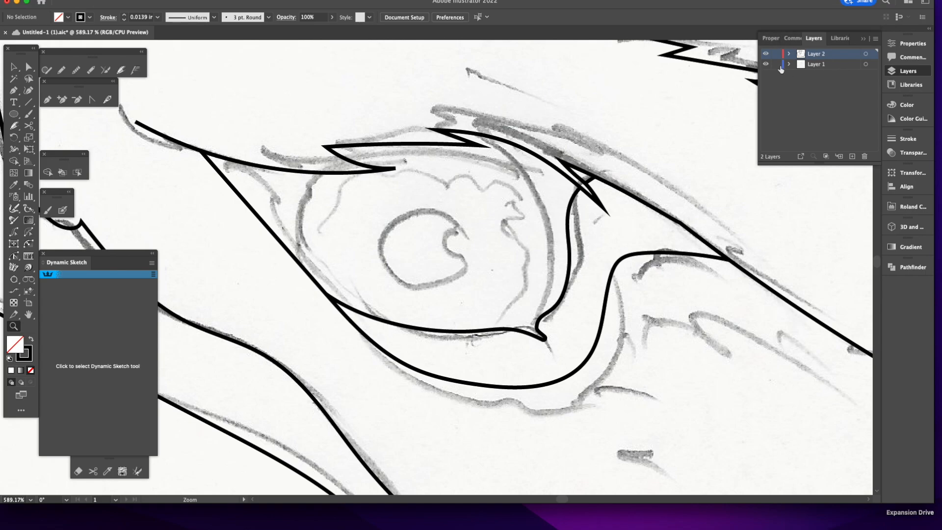
Step: Lock the sketch layer and fit a circle over the sketched eyeball
click(775, 64)
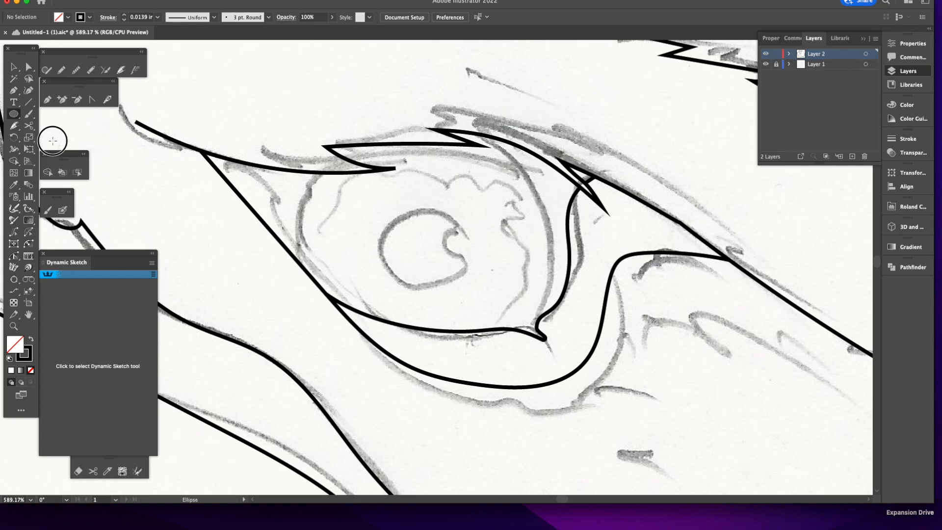
mouse_move(227, 94)
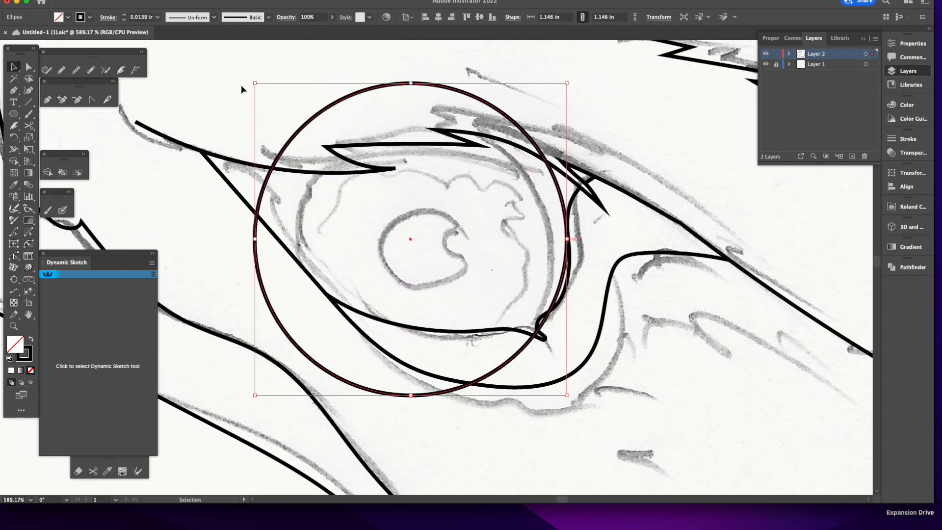
drag(254, 82, 289, 117)
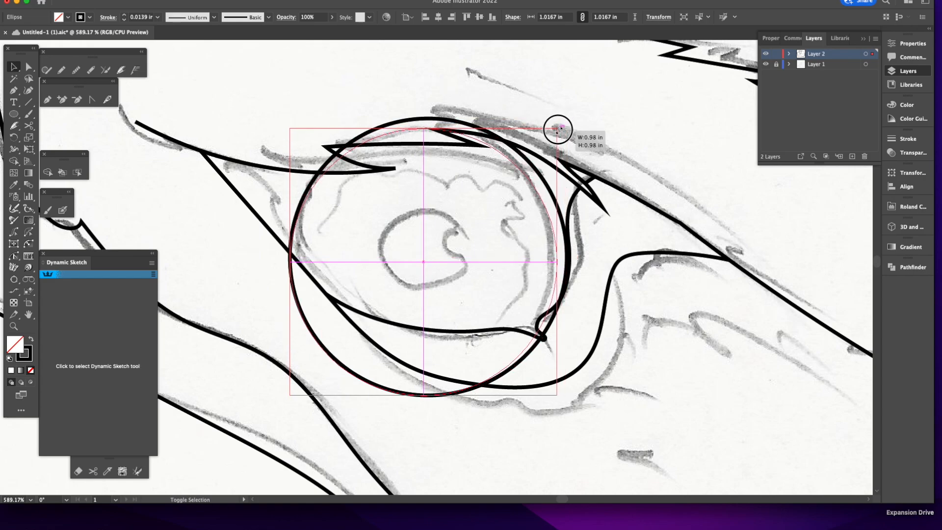
drag(558, 129, 390, 127)
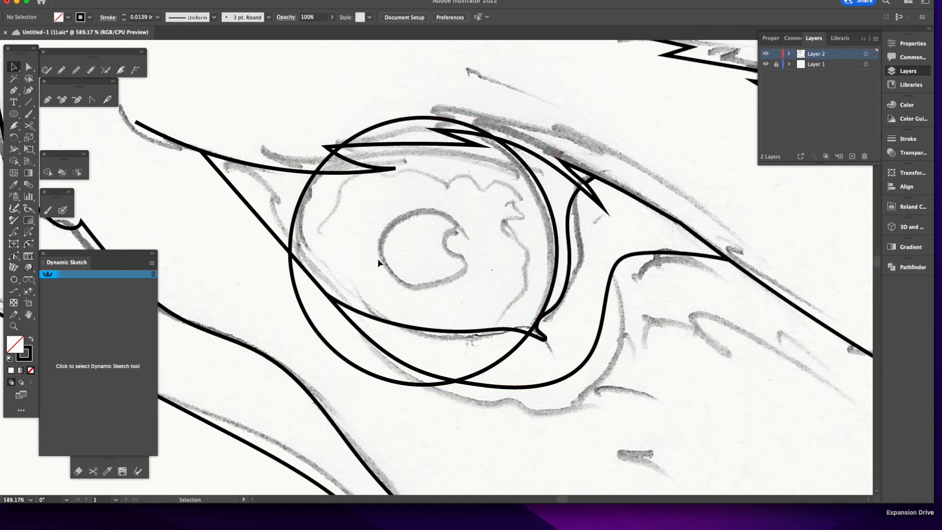
mouse_move(479, 149)
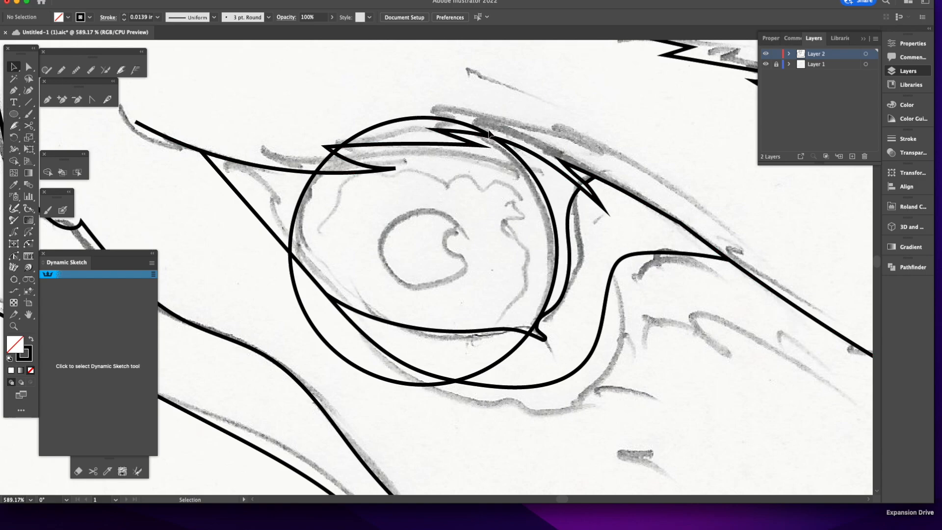
mouse_move(175, 90)
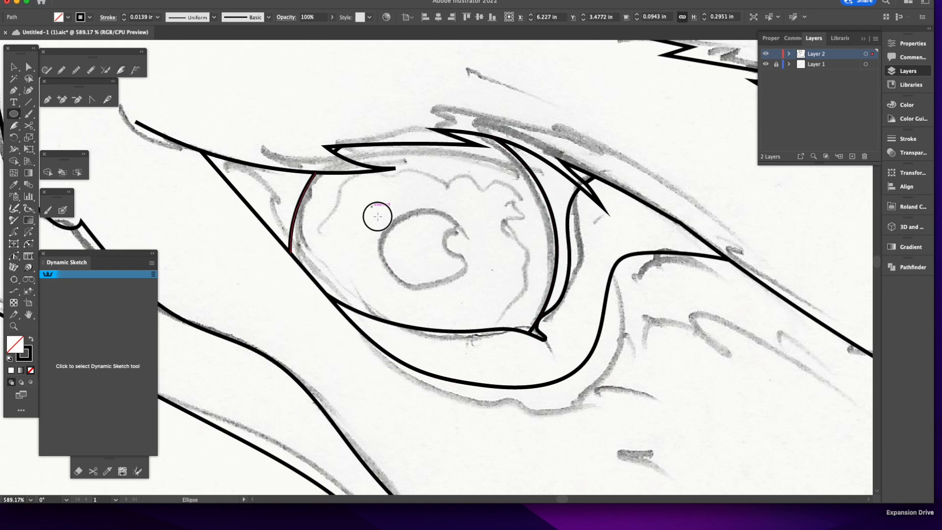
Step: Draw a small circle on the pupil's edge and cut it out with Pathfinder Minus Front
drag(371, 207, 455, 291)
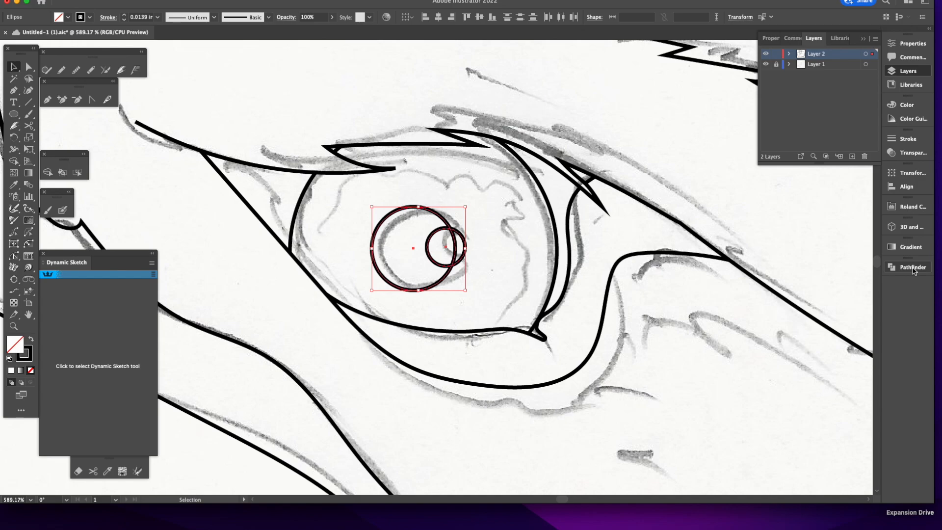
click(911, 267)
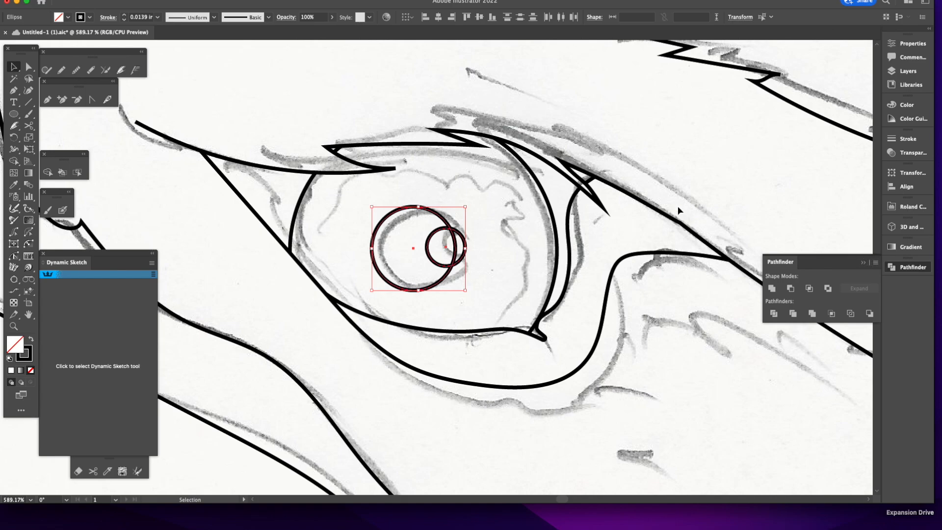
mouse_move(456, 267)
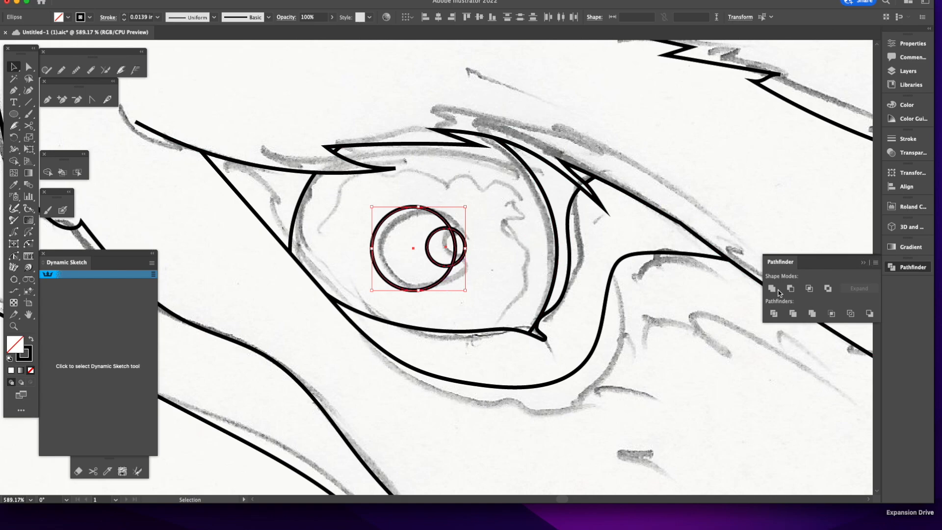
mouse_move(791, 288)
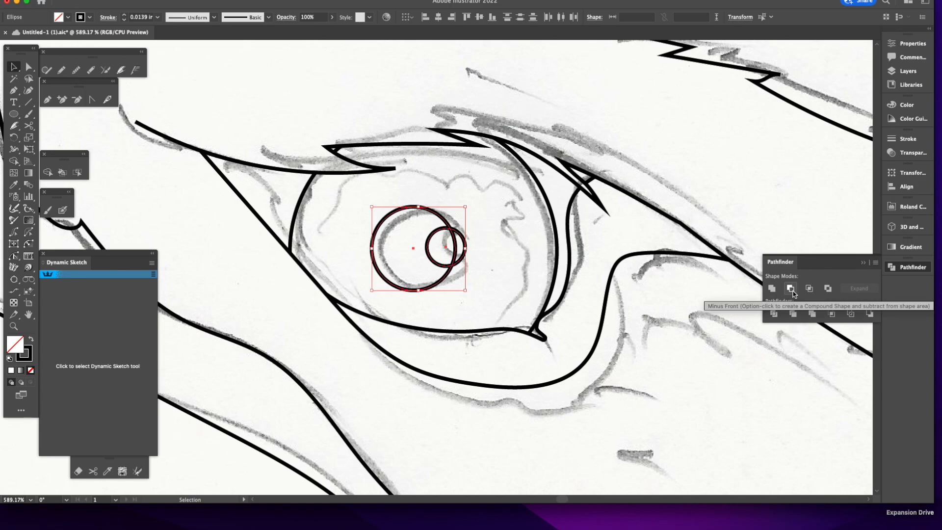
click(791, 288)
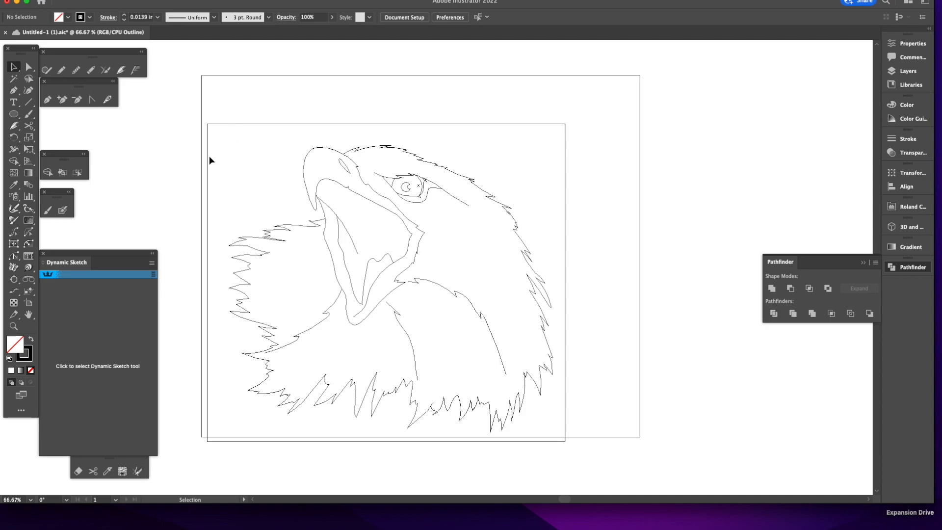
mouse_move(243, 176)
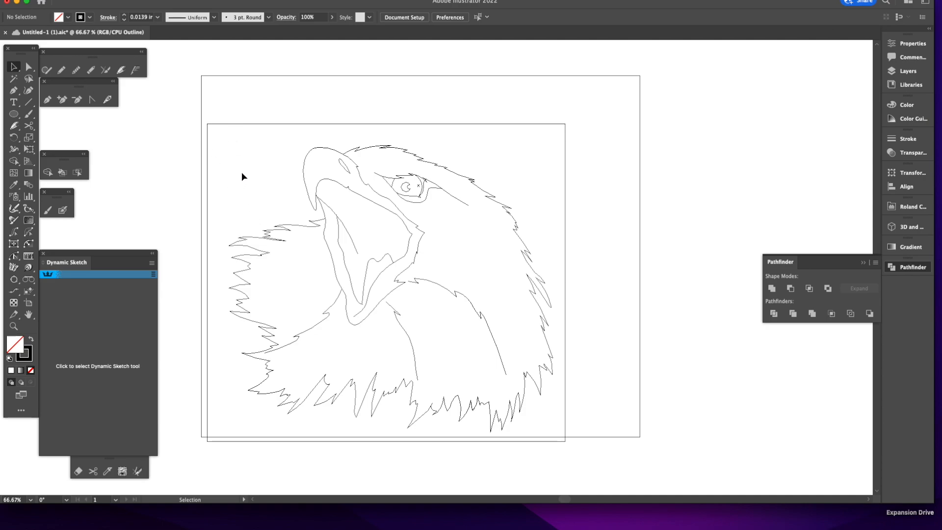